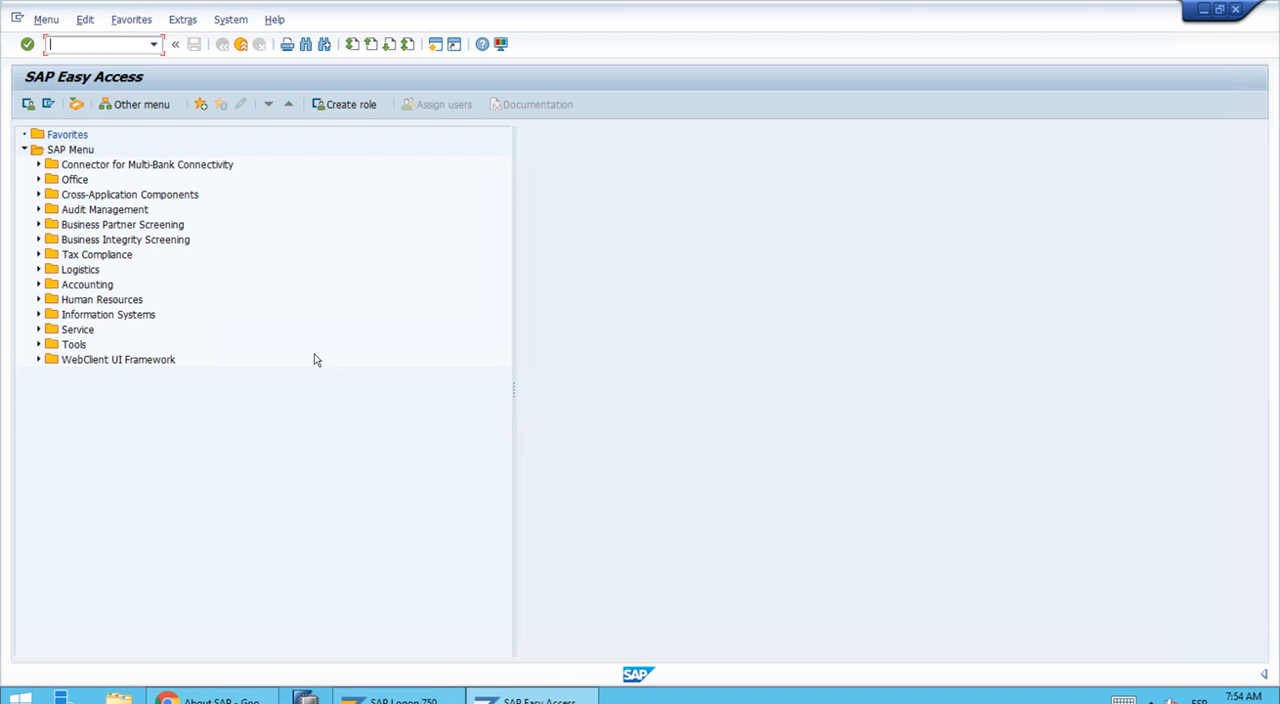
pyautogui.moveTo(236, 328)
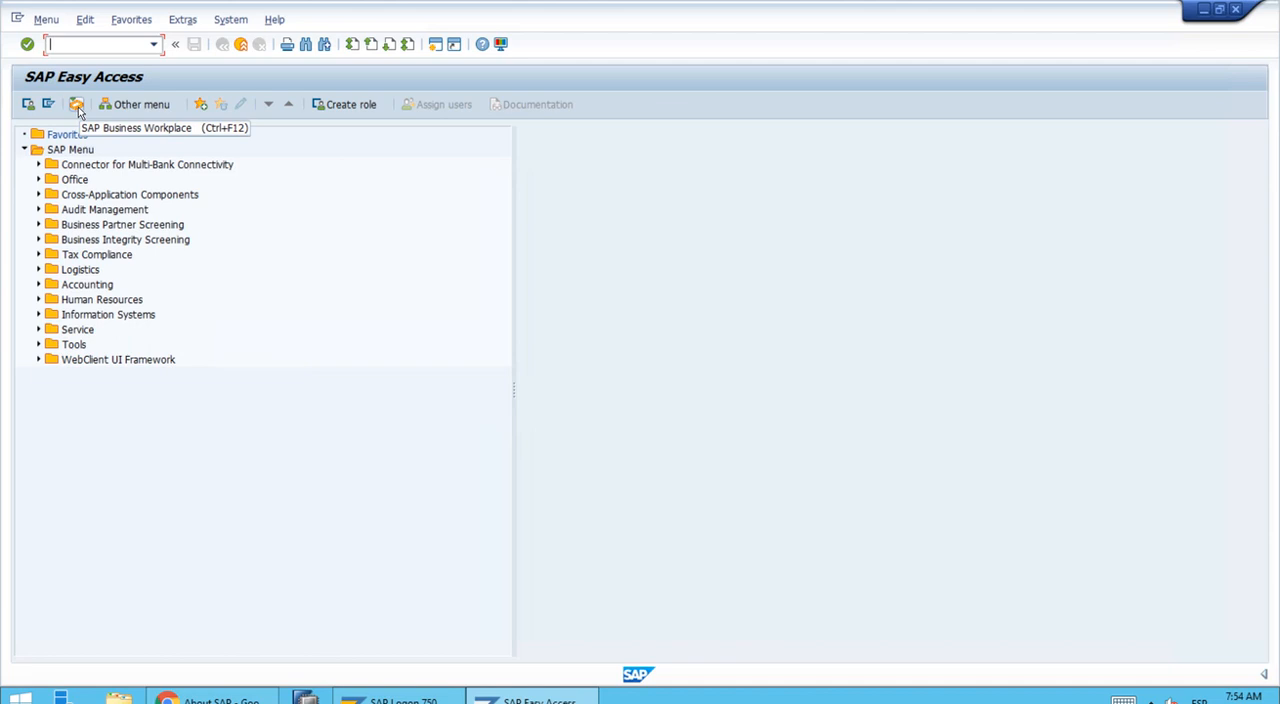
pyautogui.moveTo(64, 112)
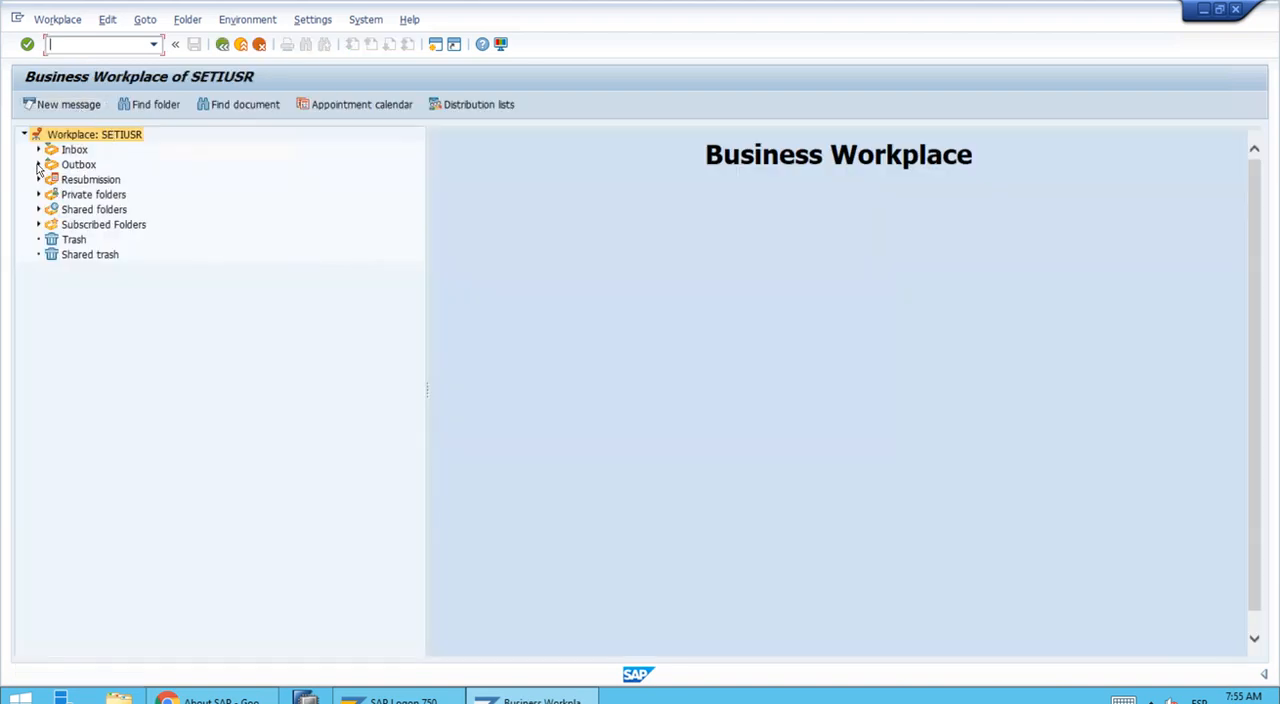
# - Expand the Outbox in Business Workplace and select the Started workflows folder
pyautogui.click(40, 164)
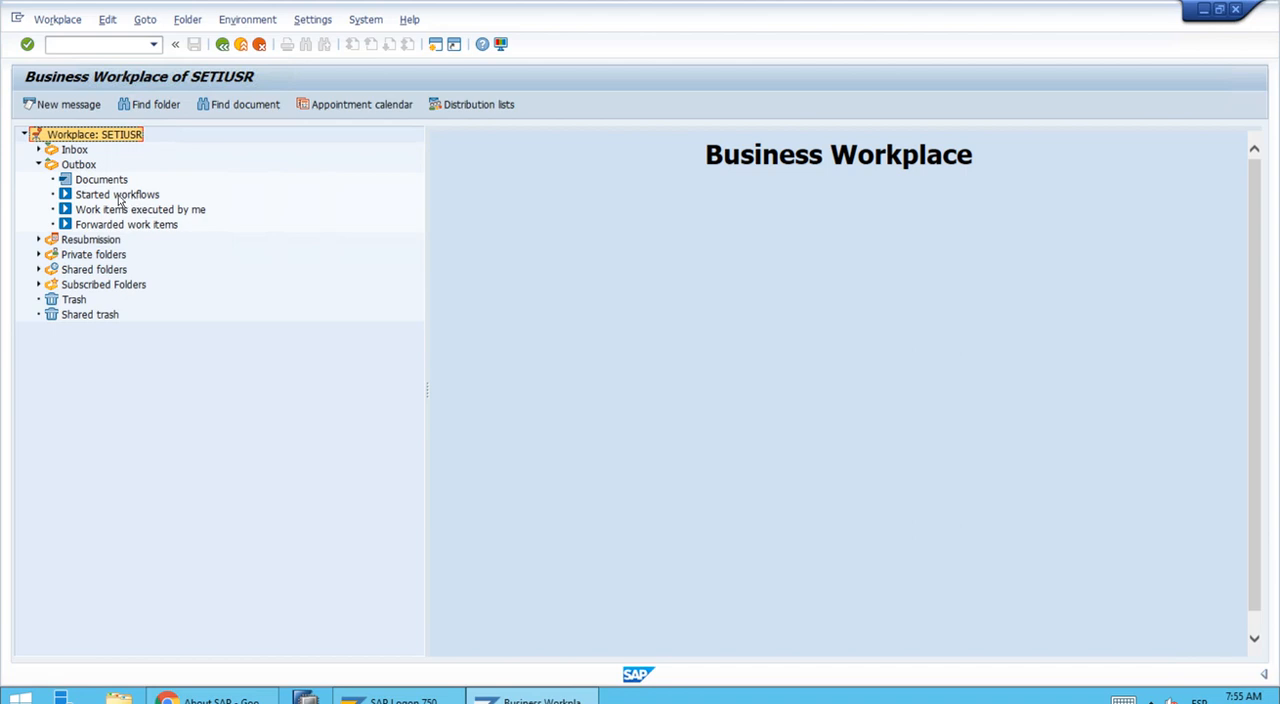
pyautogui.click(116, 194)
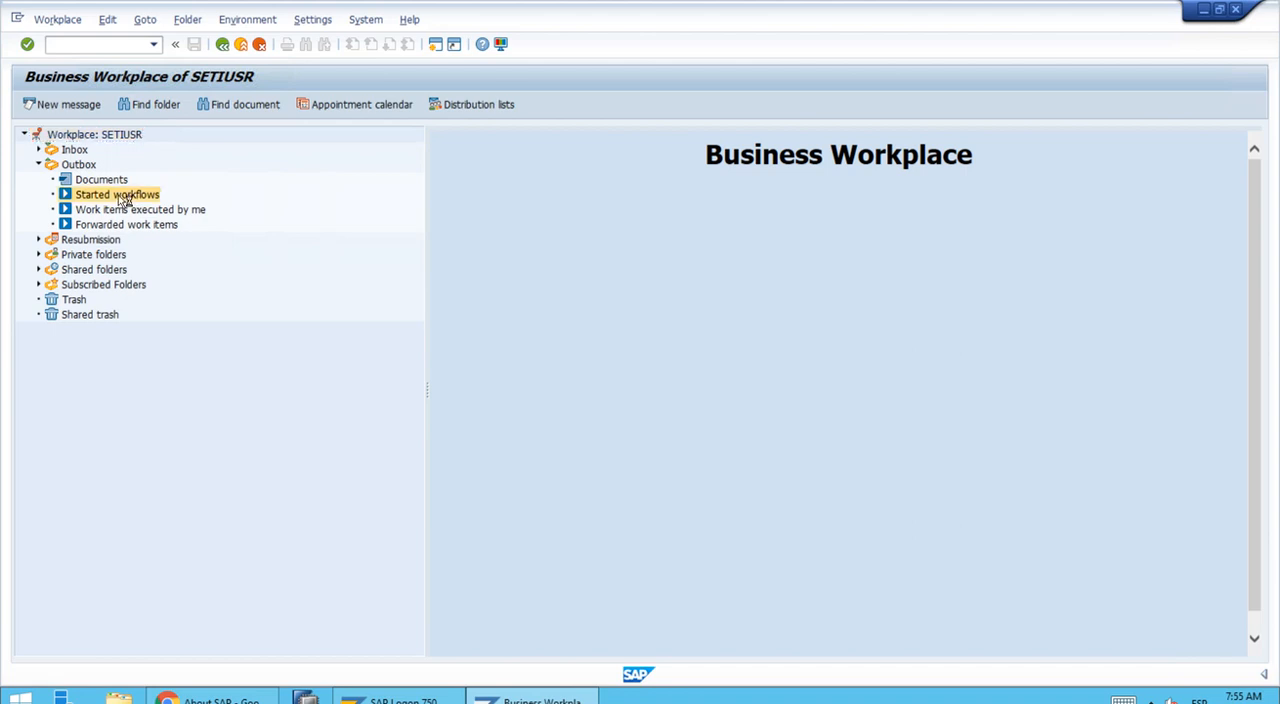
pyautogui.click(116, 194)
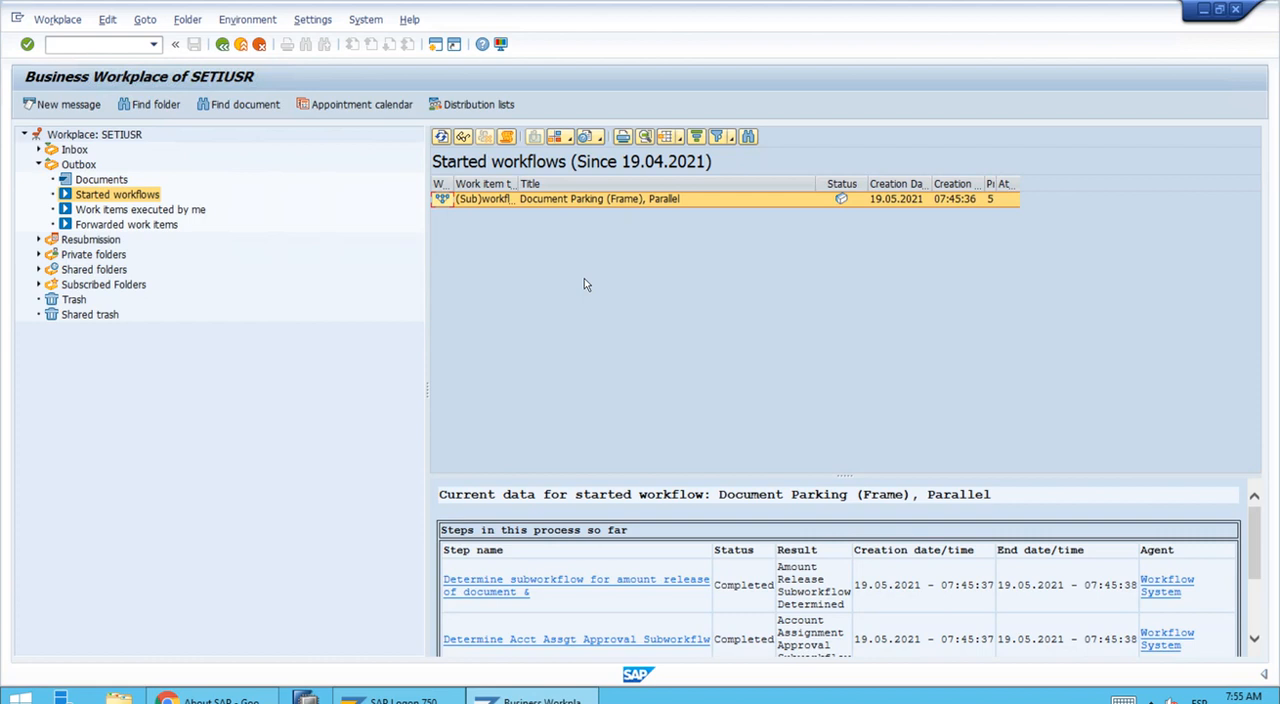
pyautogui.moveTo(650, 254)
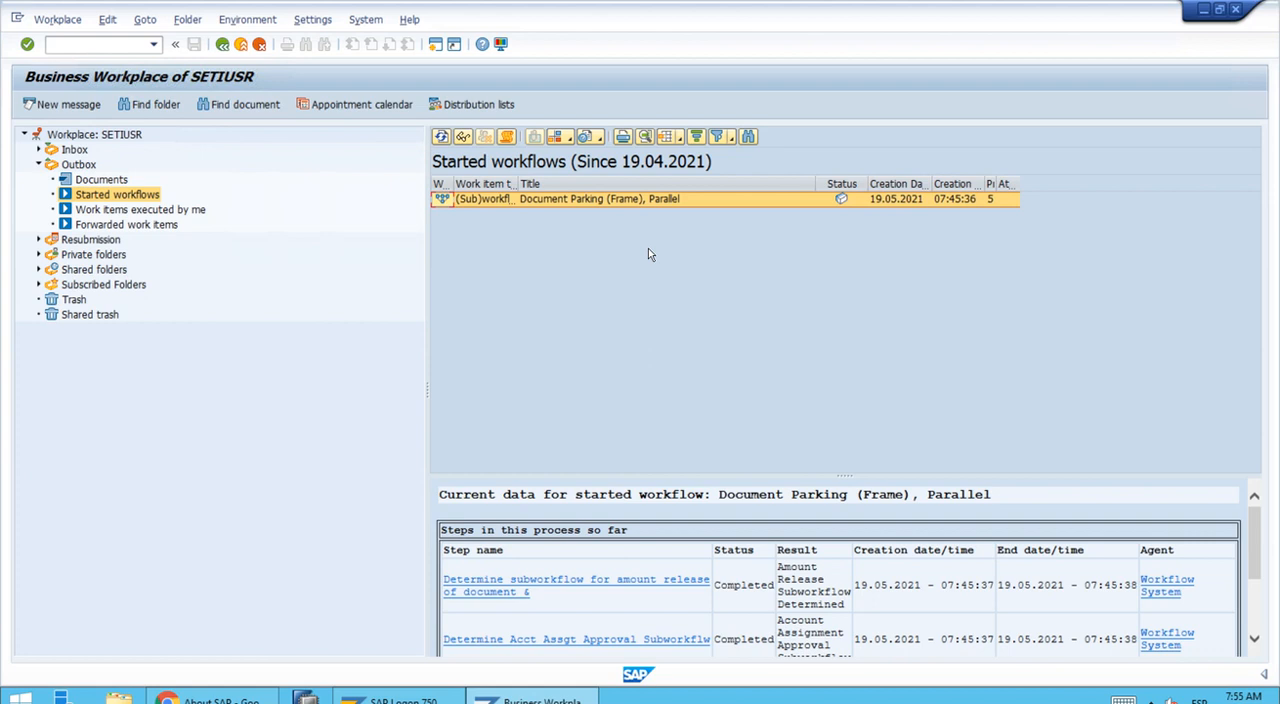
pyautogui.moveTo(864, 564)
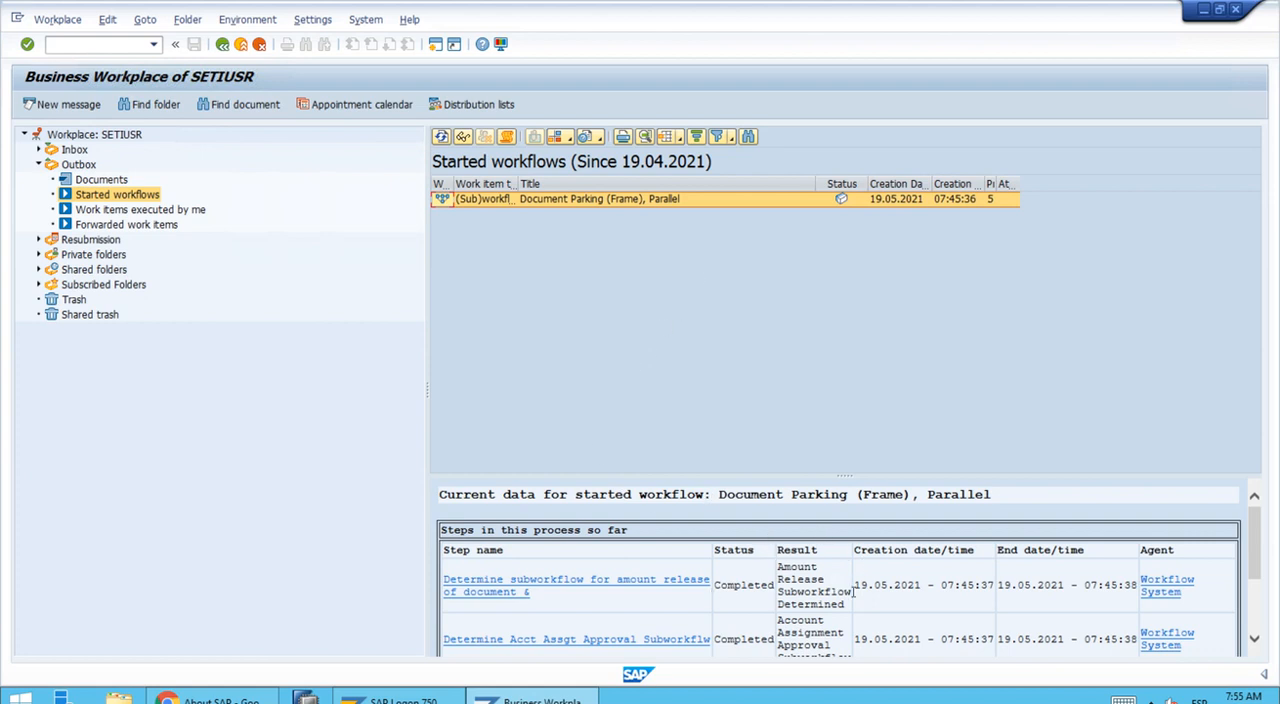
pyautogui.moveTo(888, 570)
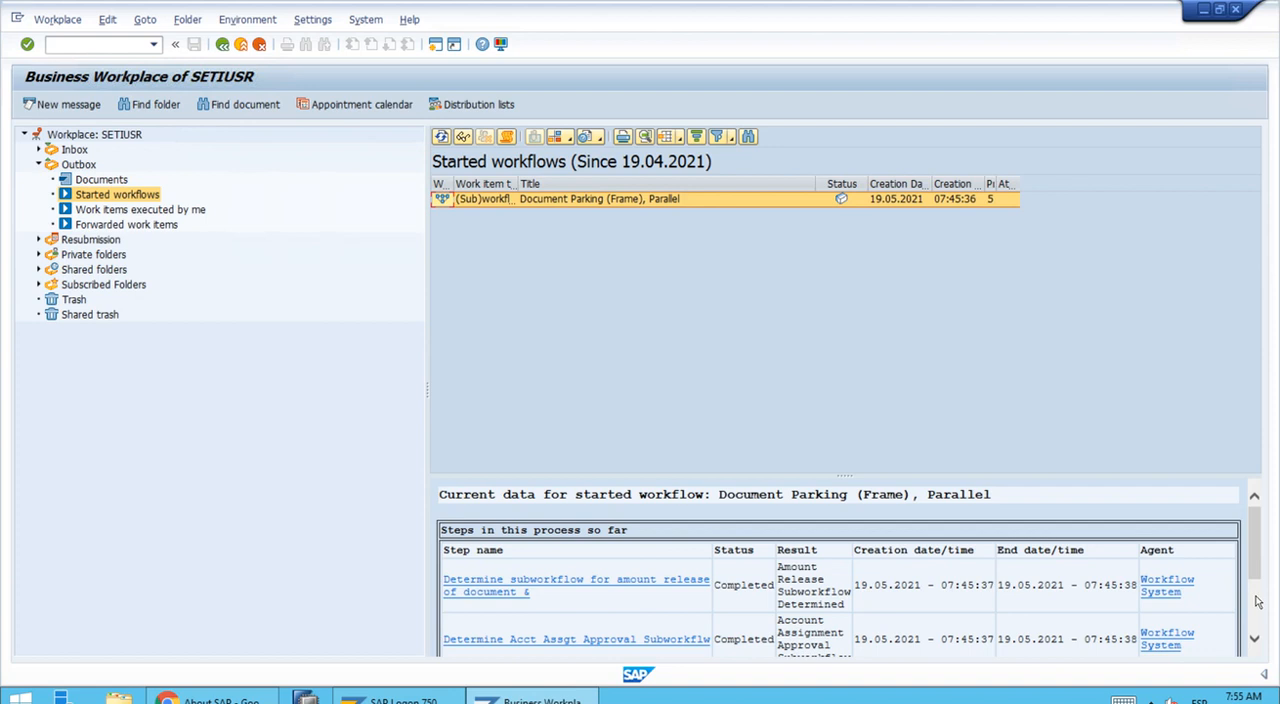
pyautogui.scroll(-3)
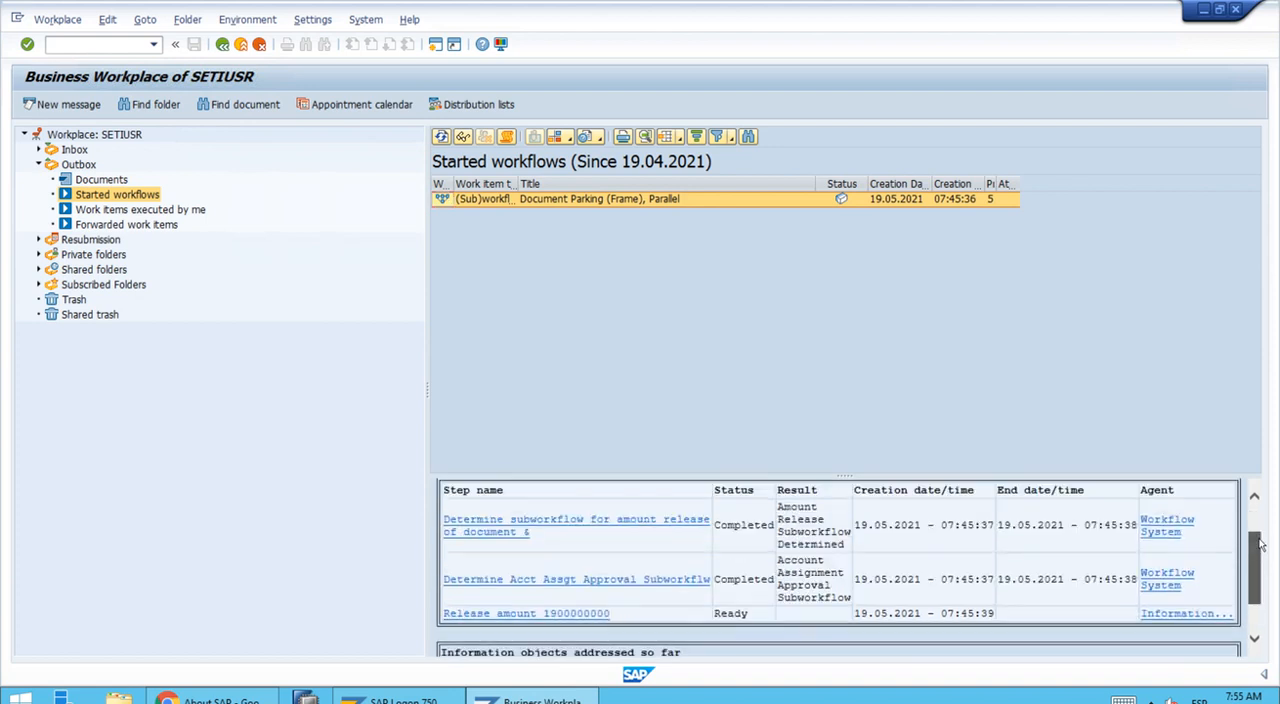
pyautogui.scroll(-3)
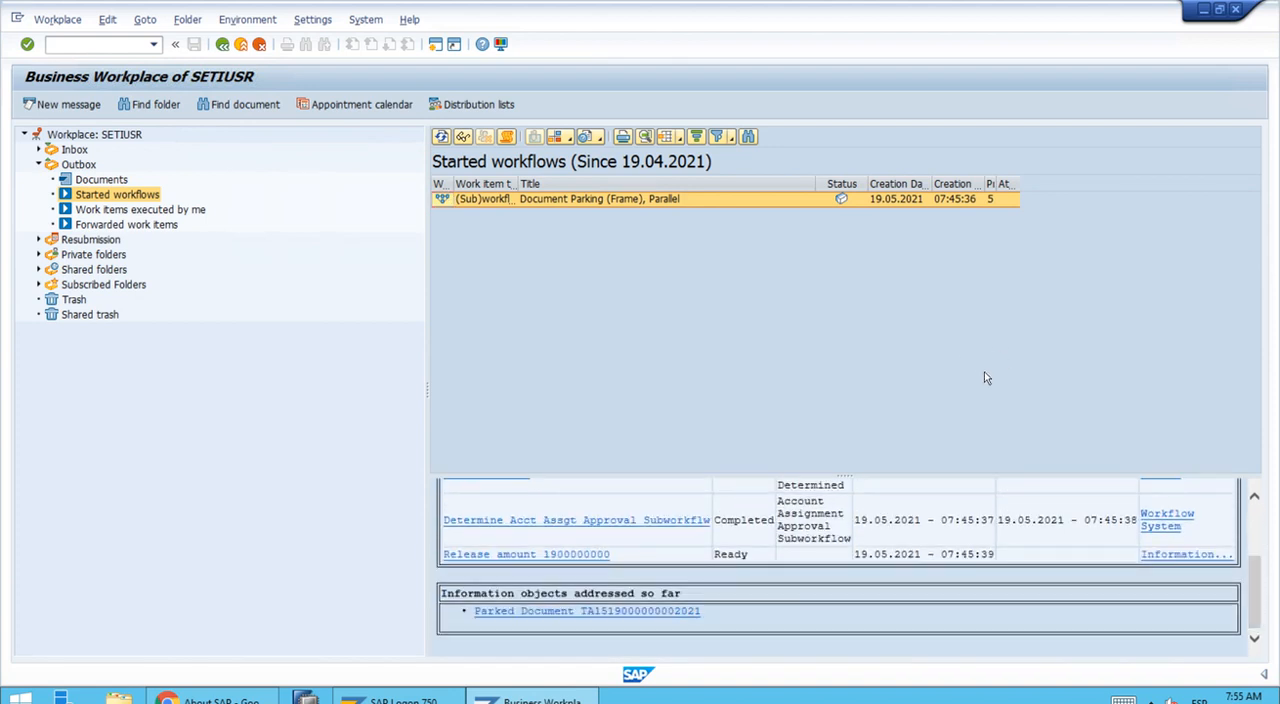
pyautogui.moveTo(872, 354)
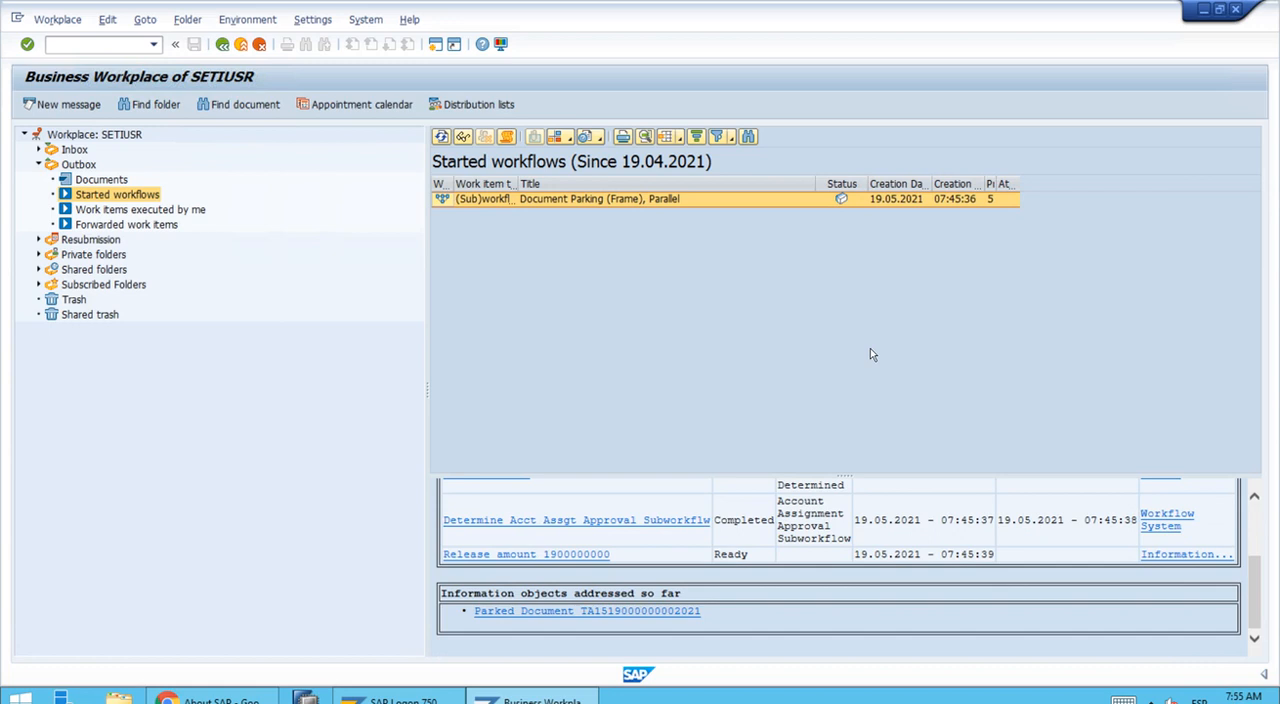
pyautogui.moveTo(704, 308)
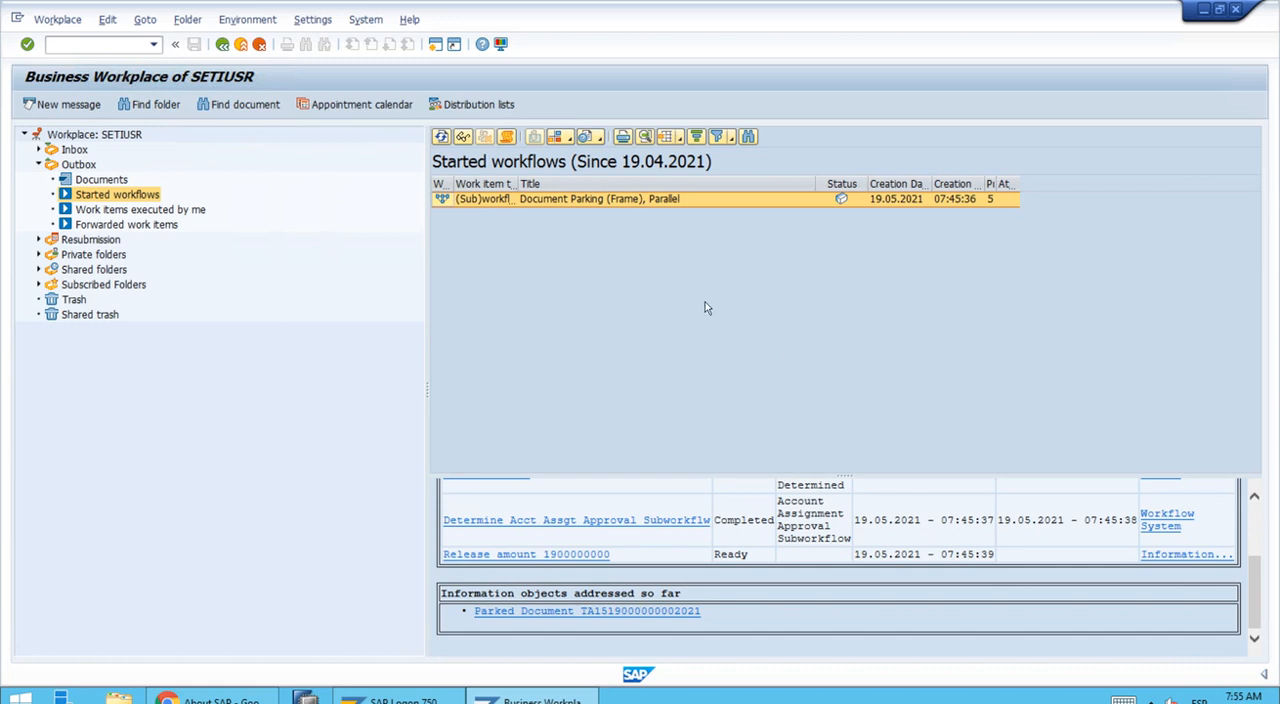
pyautogui.moveTo(552, 216)
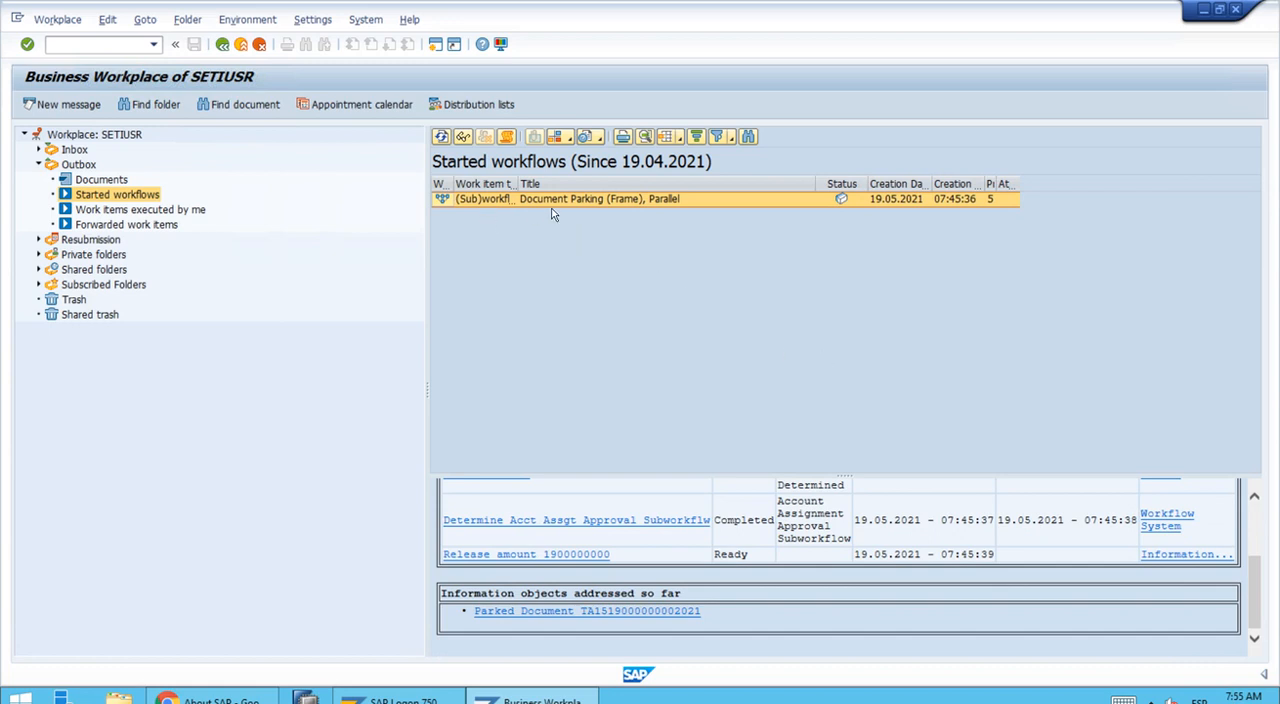
pyautogui.moveTo(568, 208)
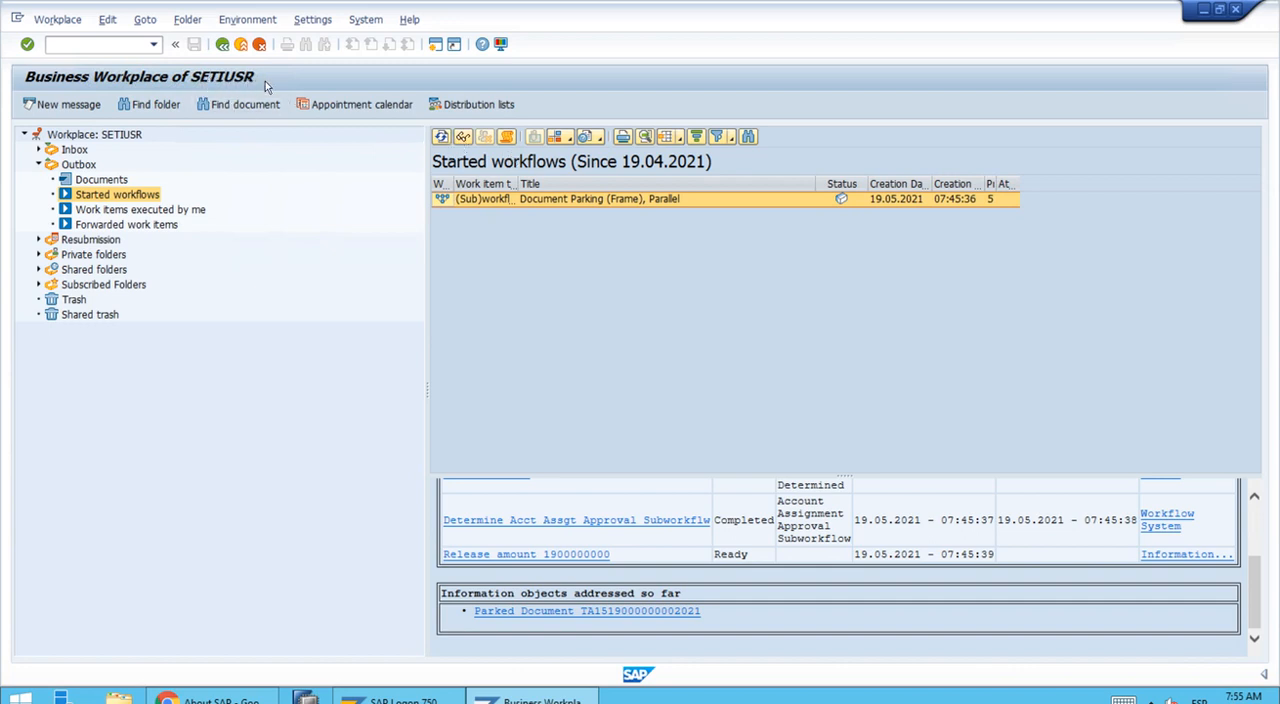
pyautogui.moveTo(544, 172)
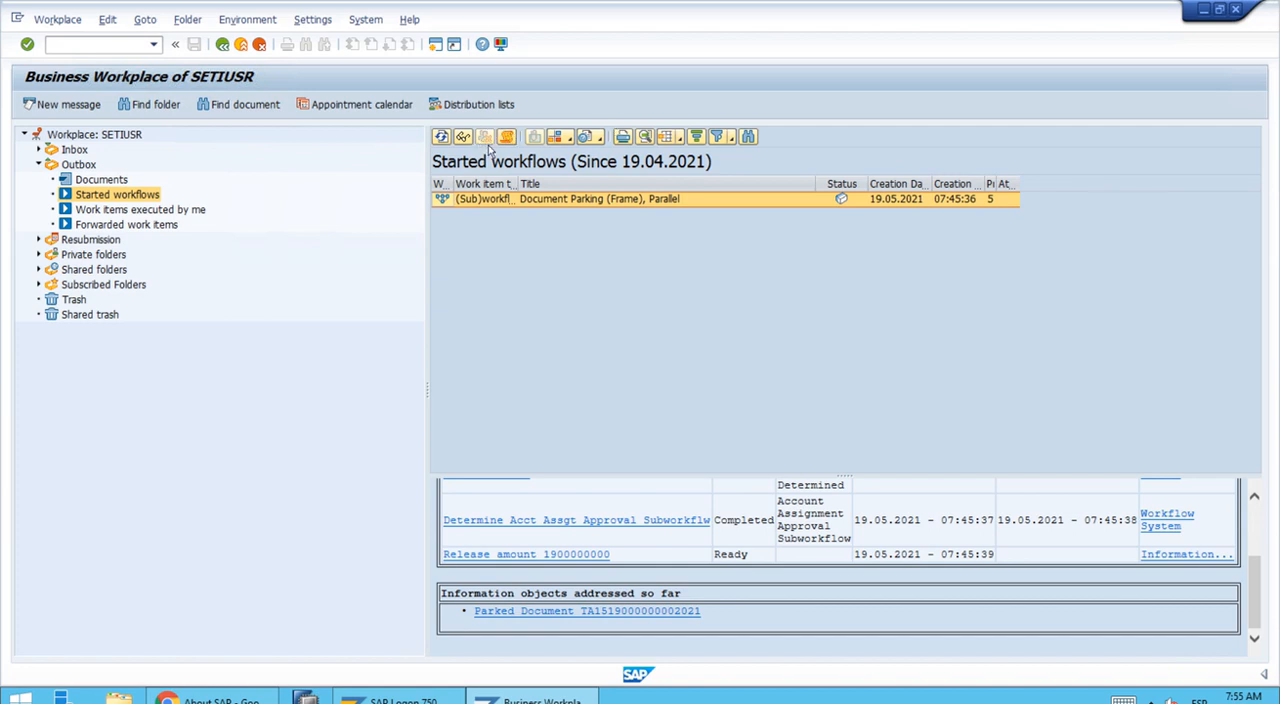
pyautogui.moveTo(540, 224)
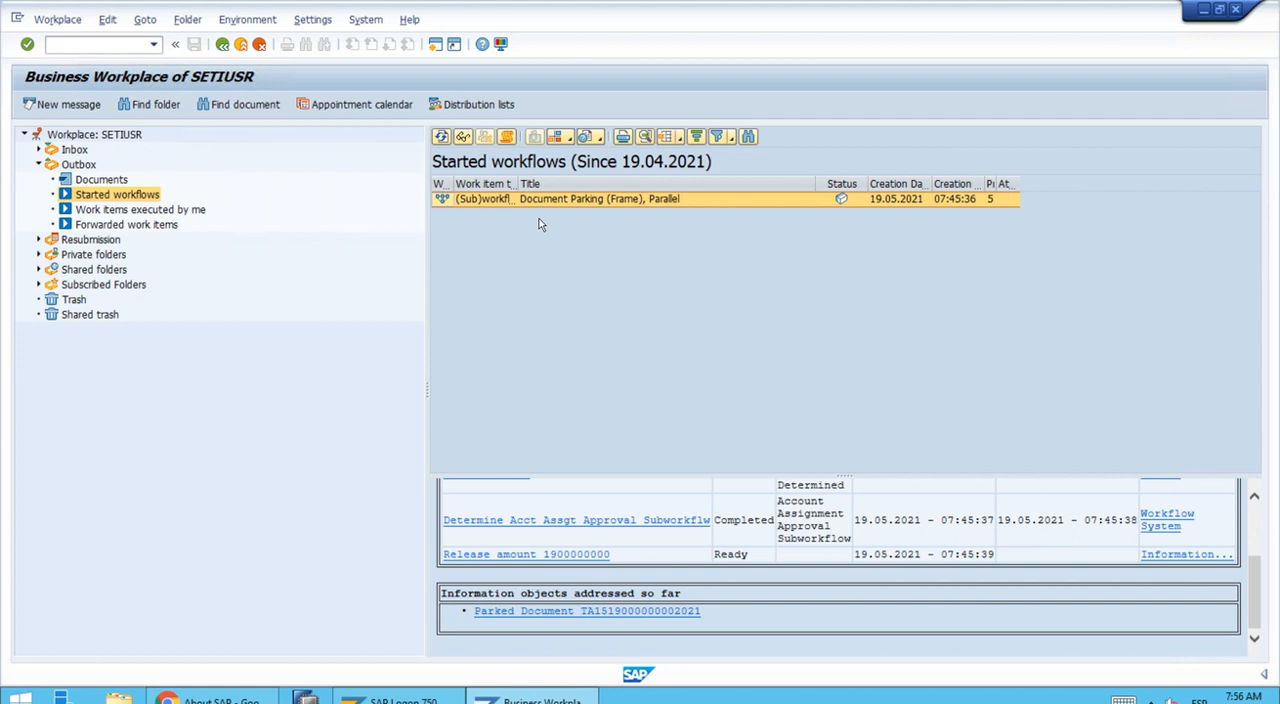
pyautogui.moveTo(518, 328)
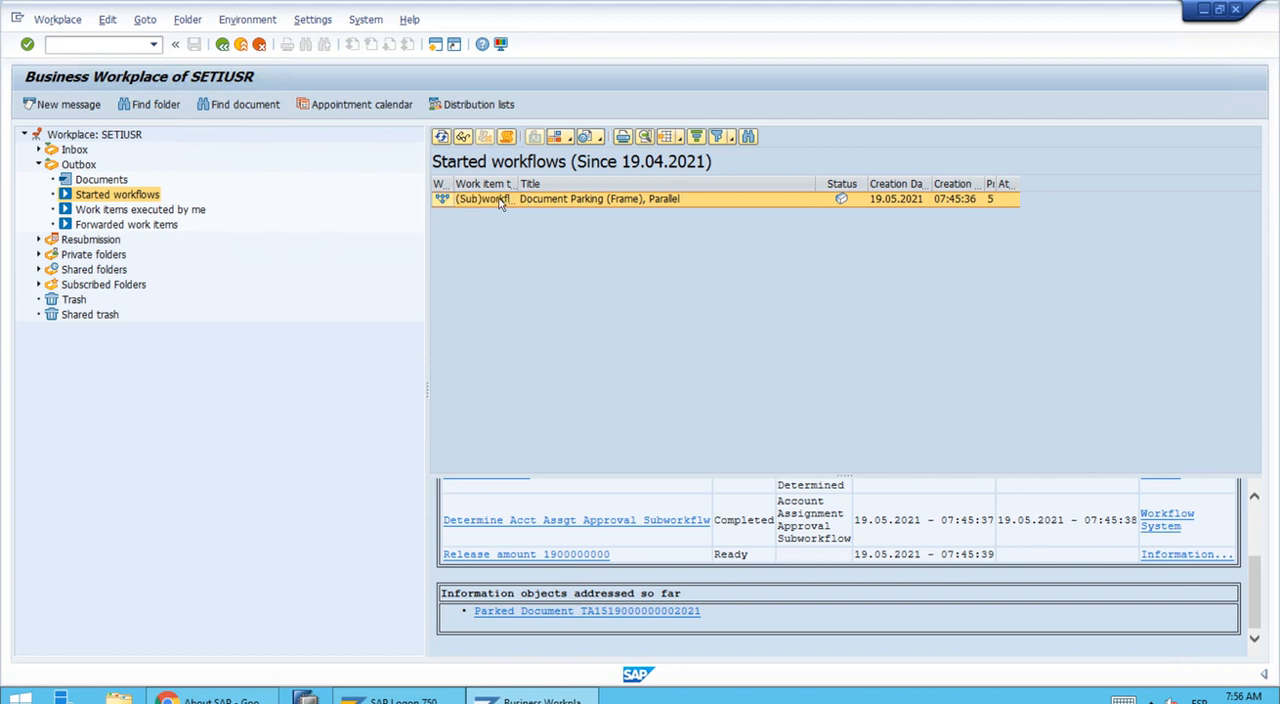
pyautogui.moveTo(464, 136)
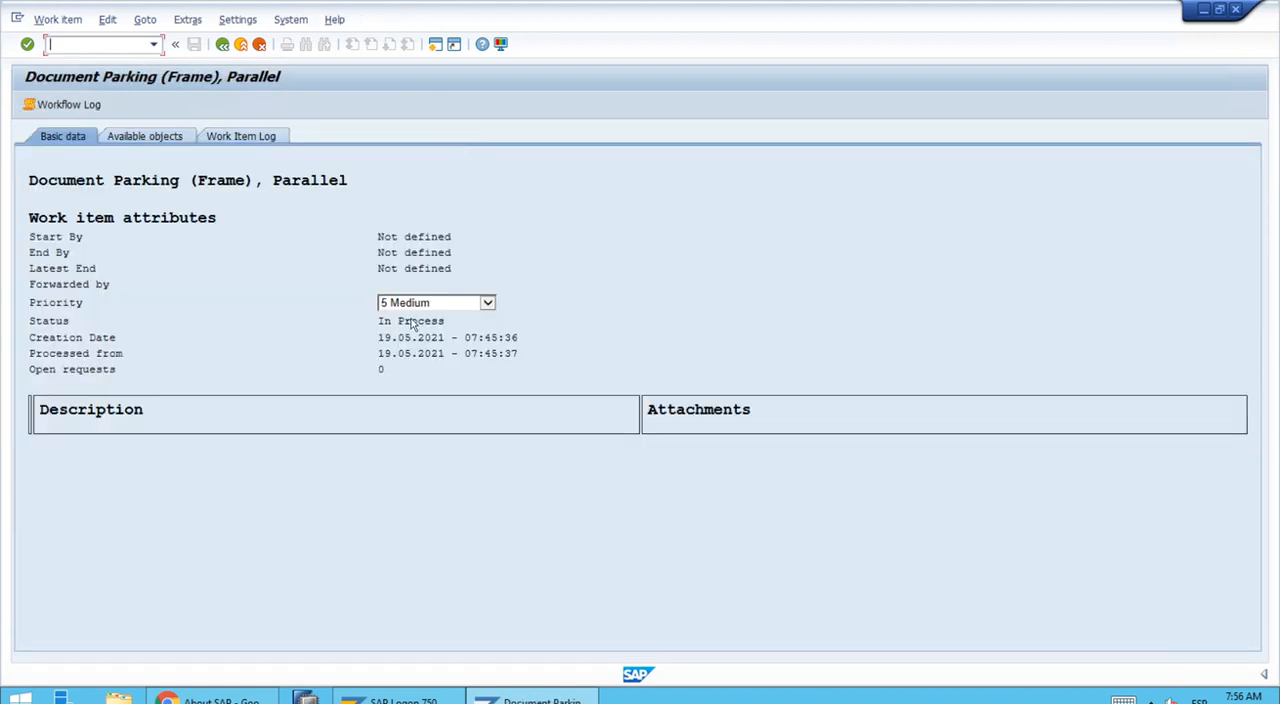
pyautogui.moveTo(188, 240)
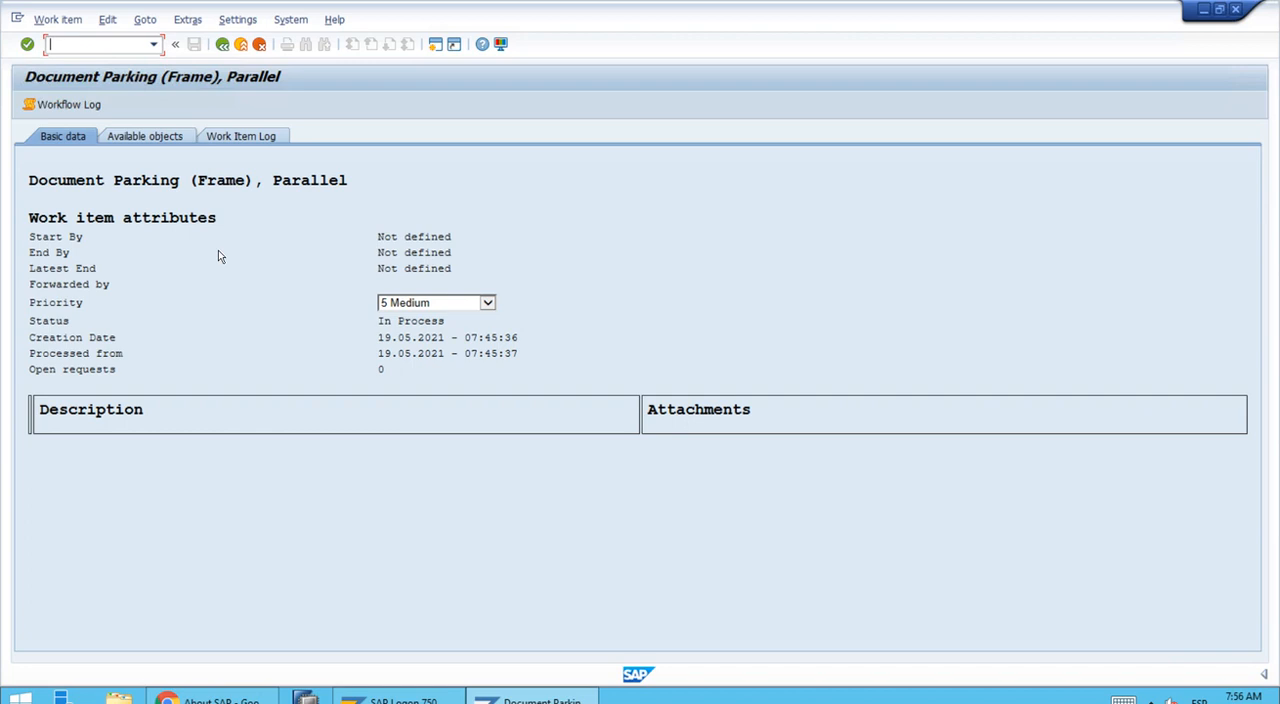
pyautogui.moveTo(308, 378)
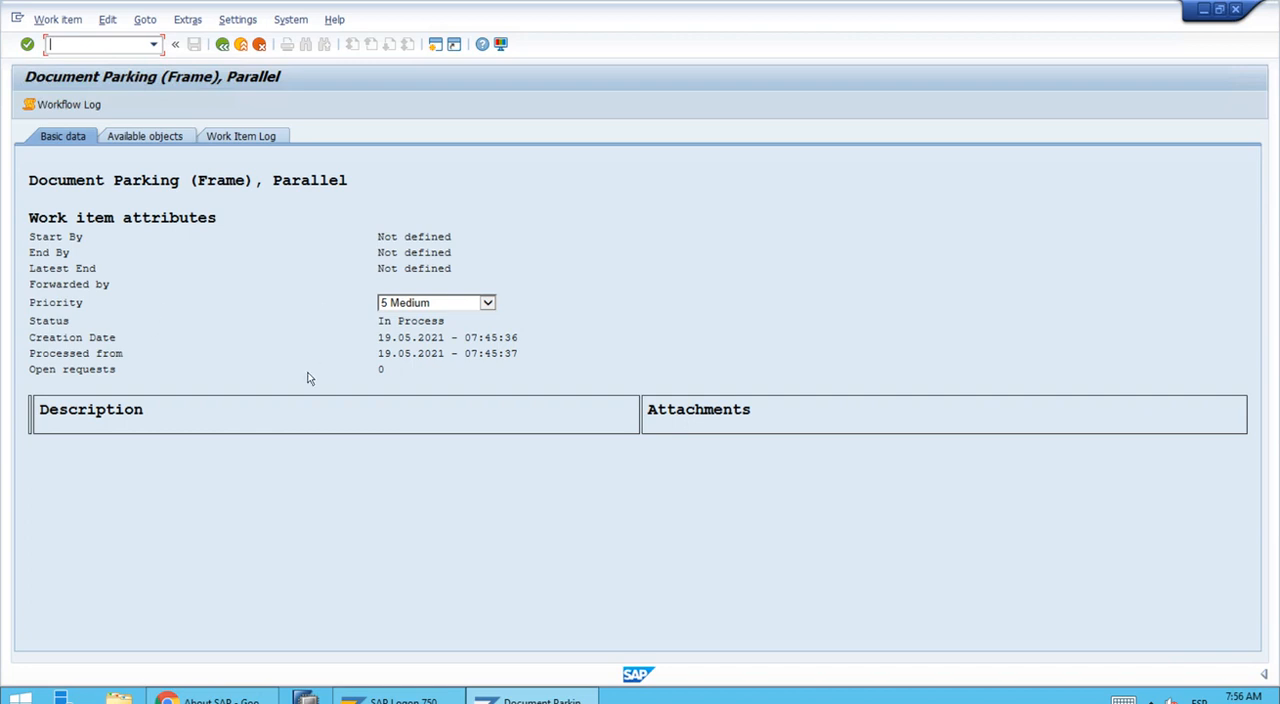
pyautogui.moveTo(172, 270)
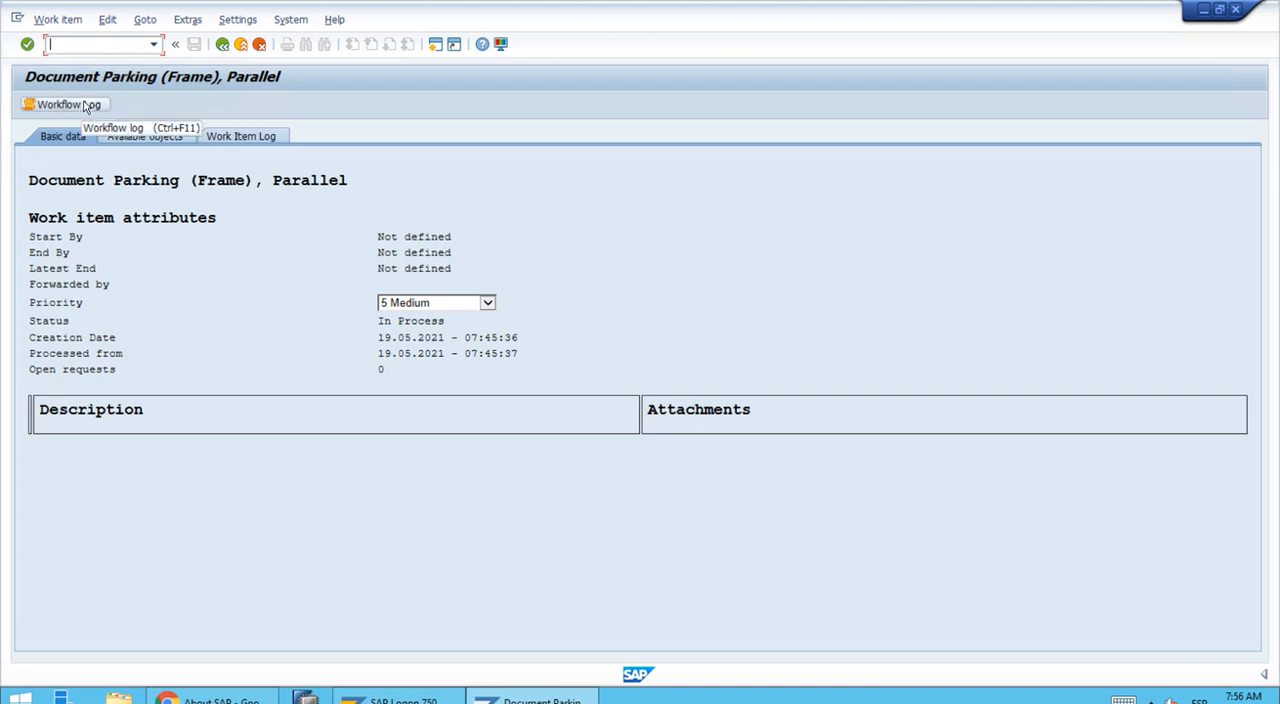
pyautogui.moveTo(64, 108)
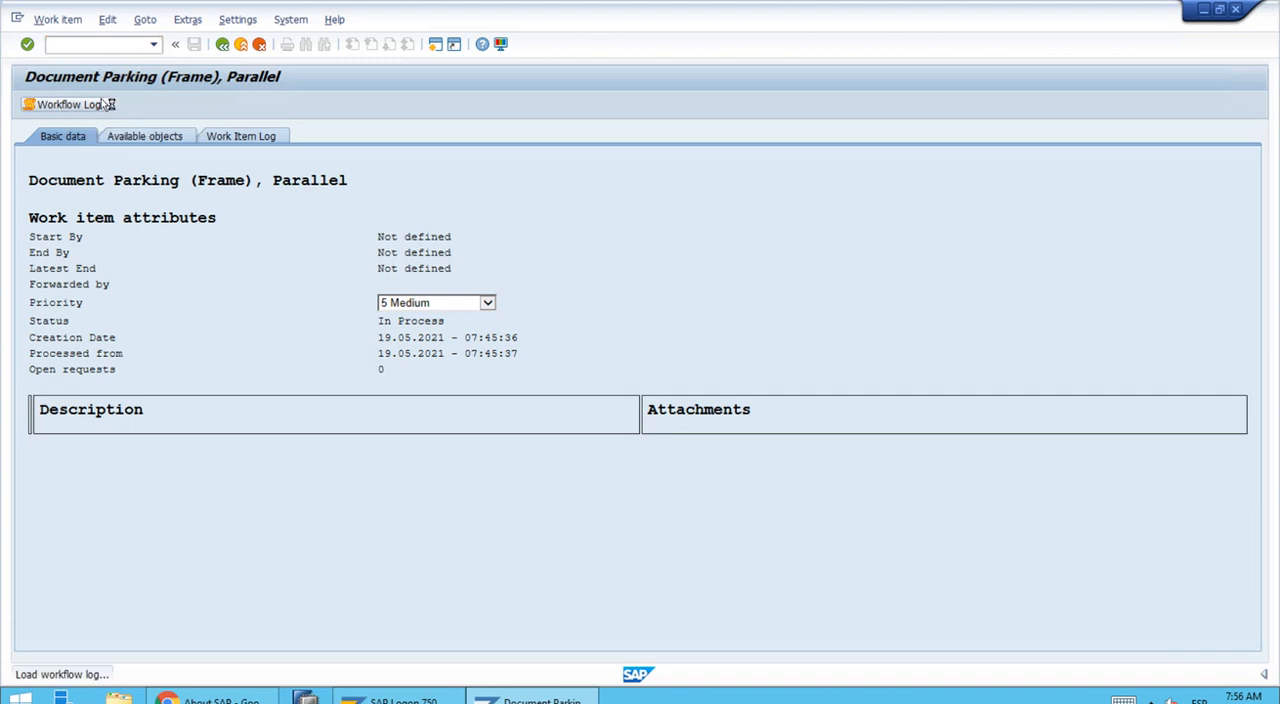
pyautogui.click(66, 104)
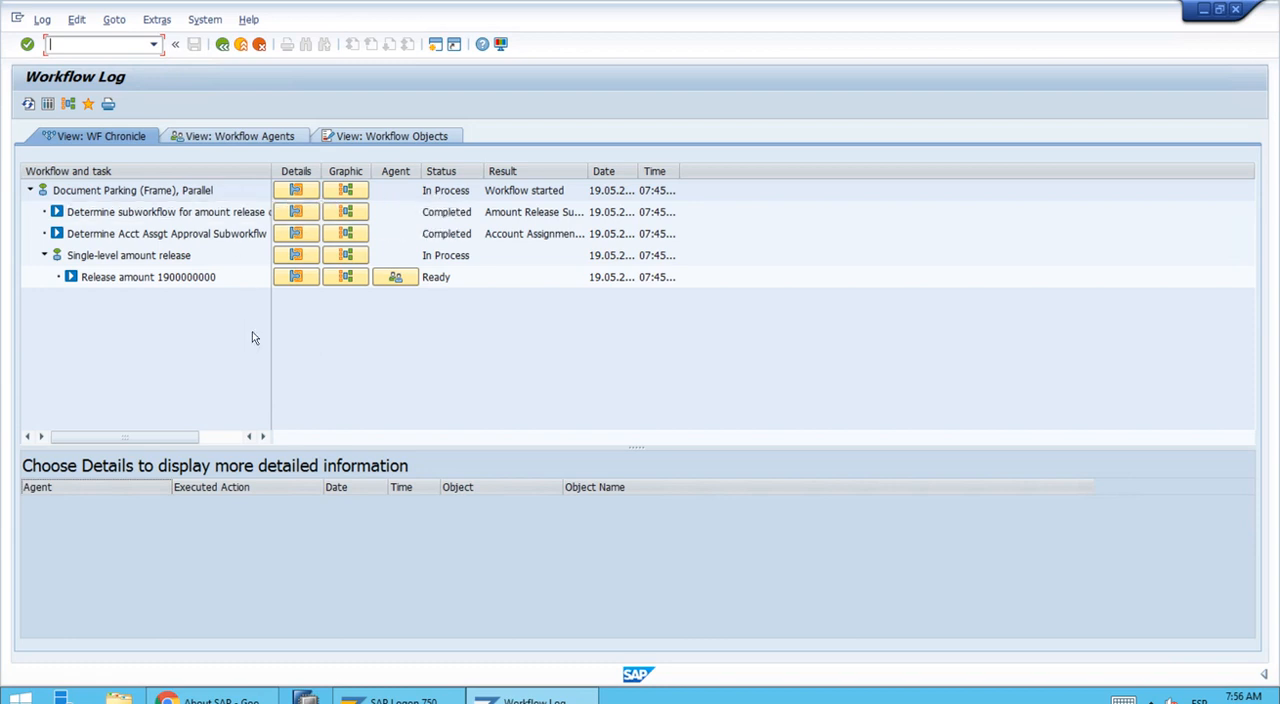
pyautogui.moveTo(436, 224)
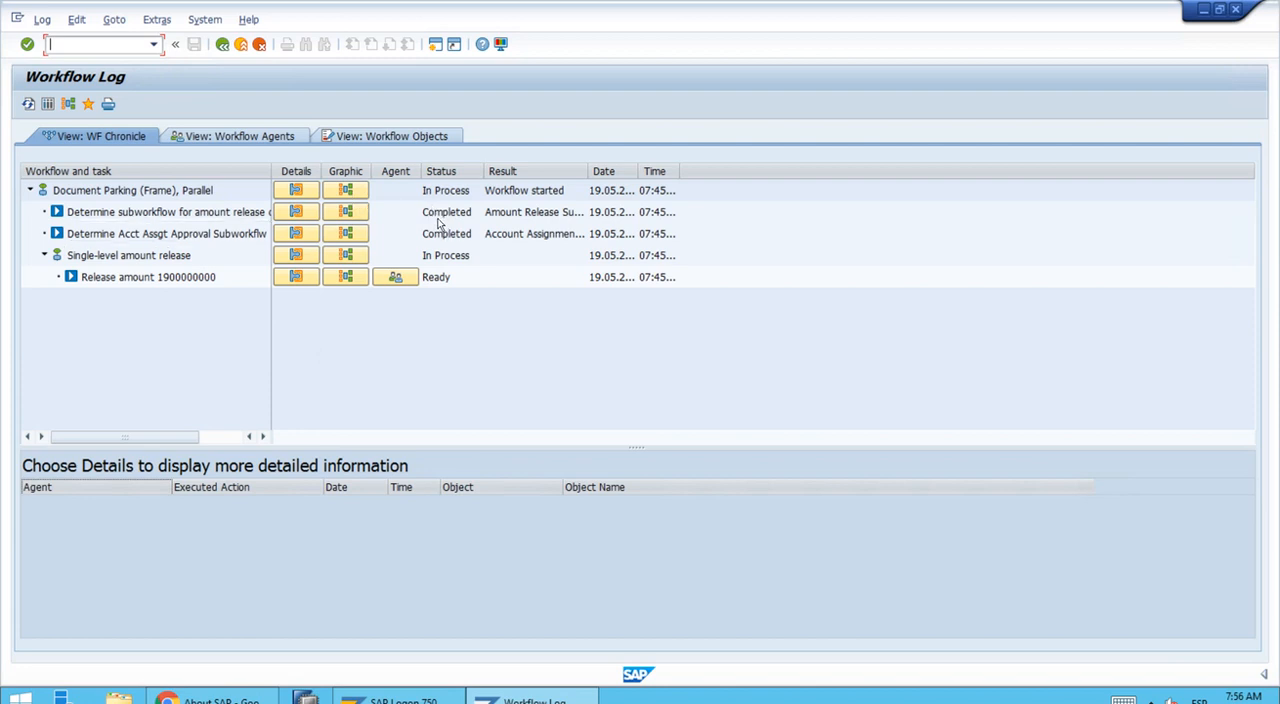
pyautogui.moveTo(226, 276)
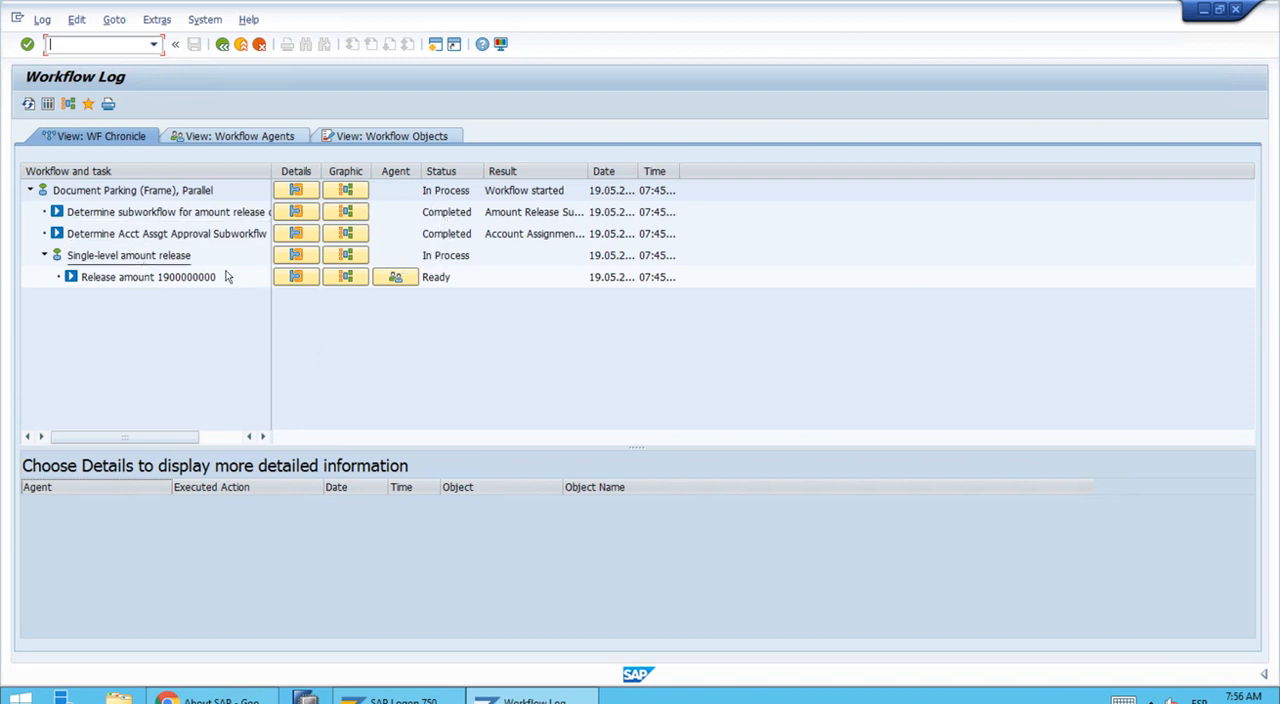
pyautogui.moveTo(118, 282)
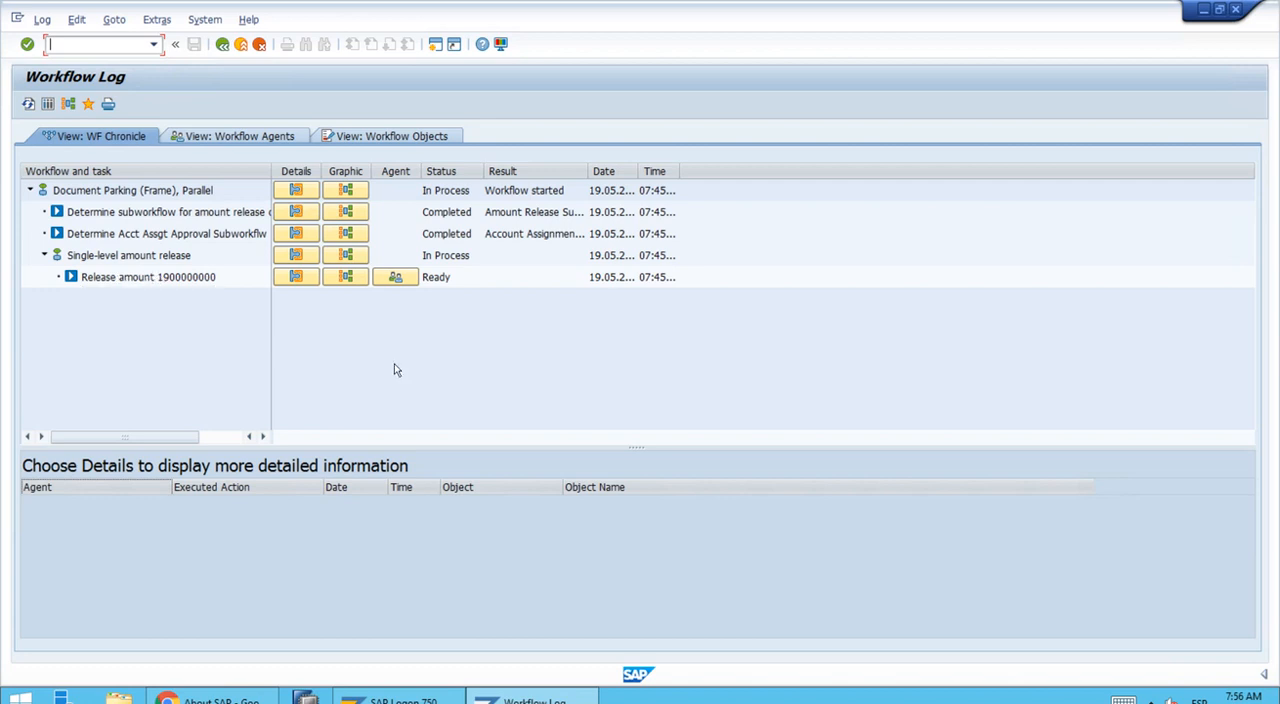
pyautogui.moveTo(396, 276)
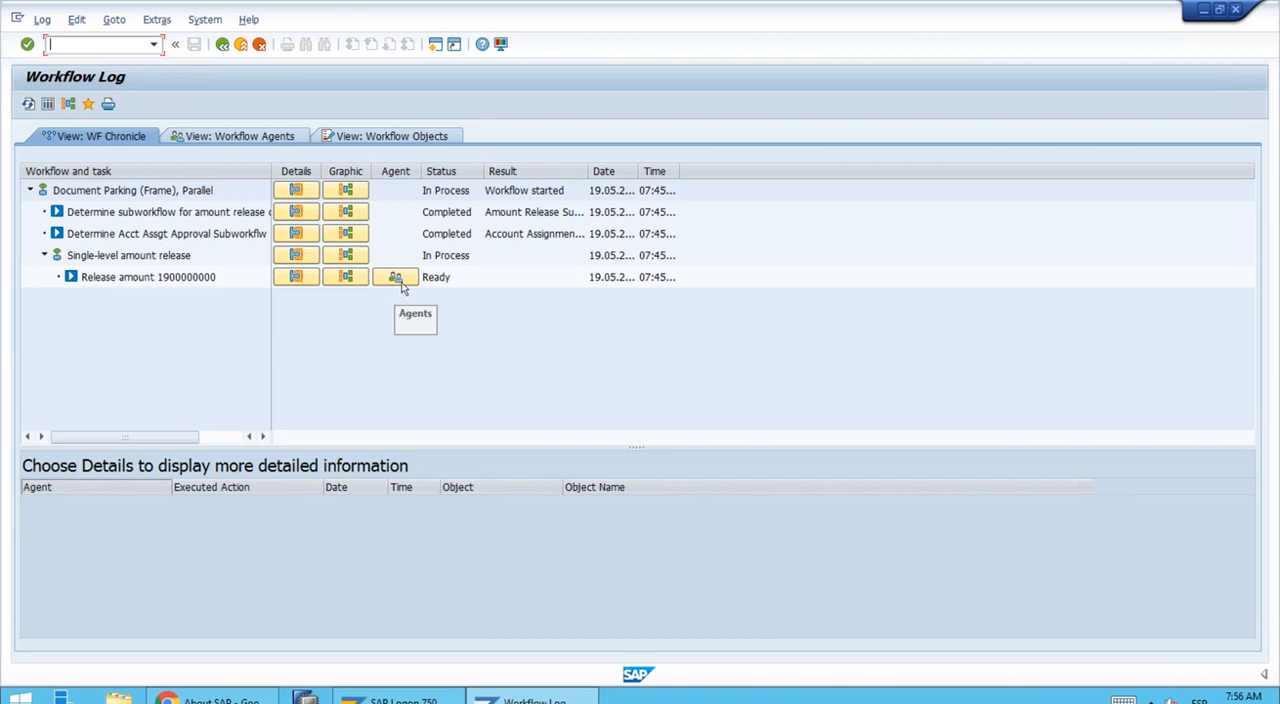
pyautogui.moveTo(344, 318)
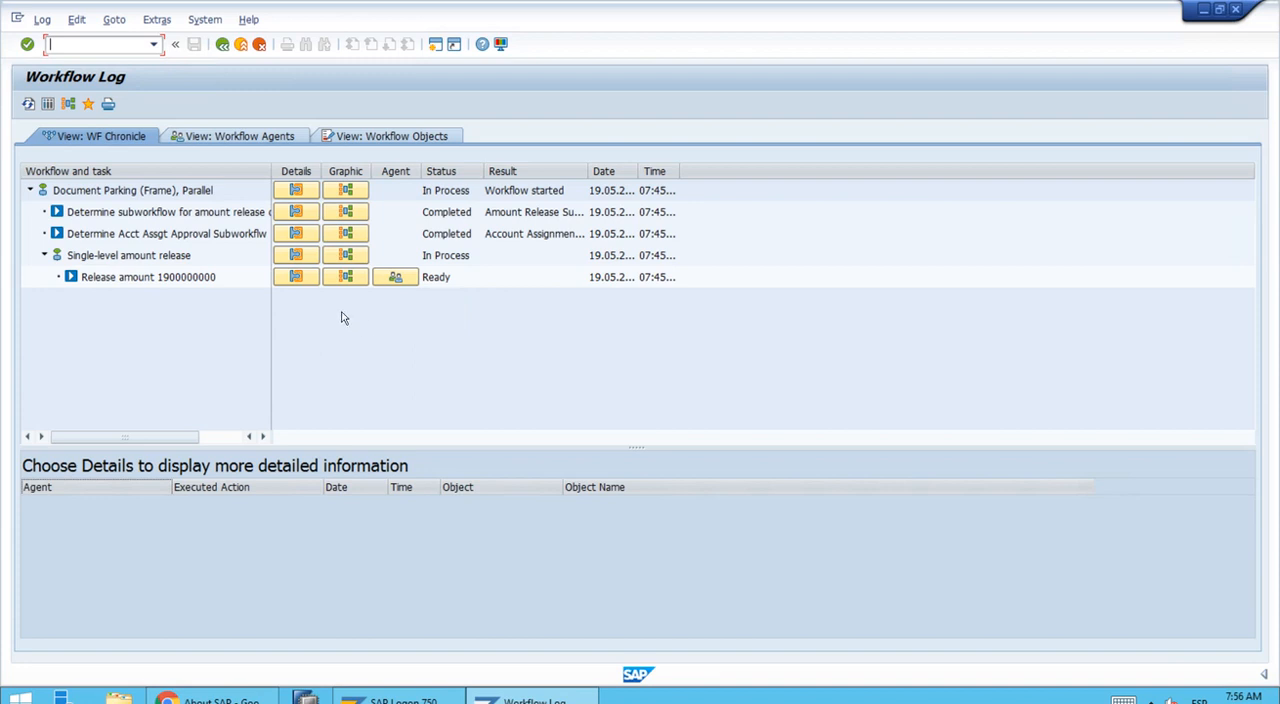
pyautogui.moveTo(396, 276)
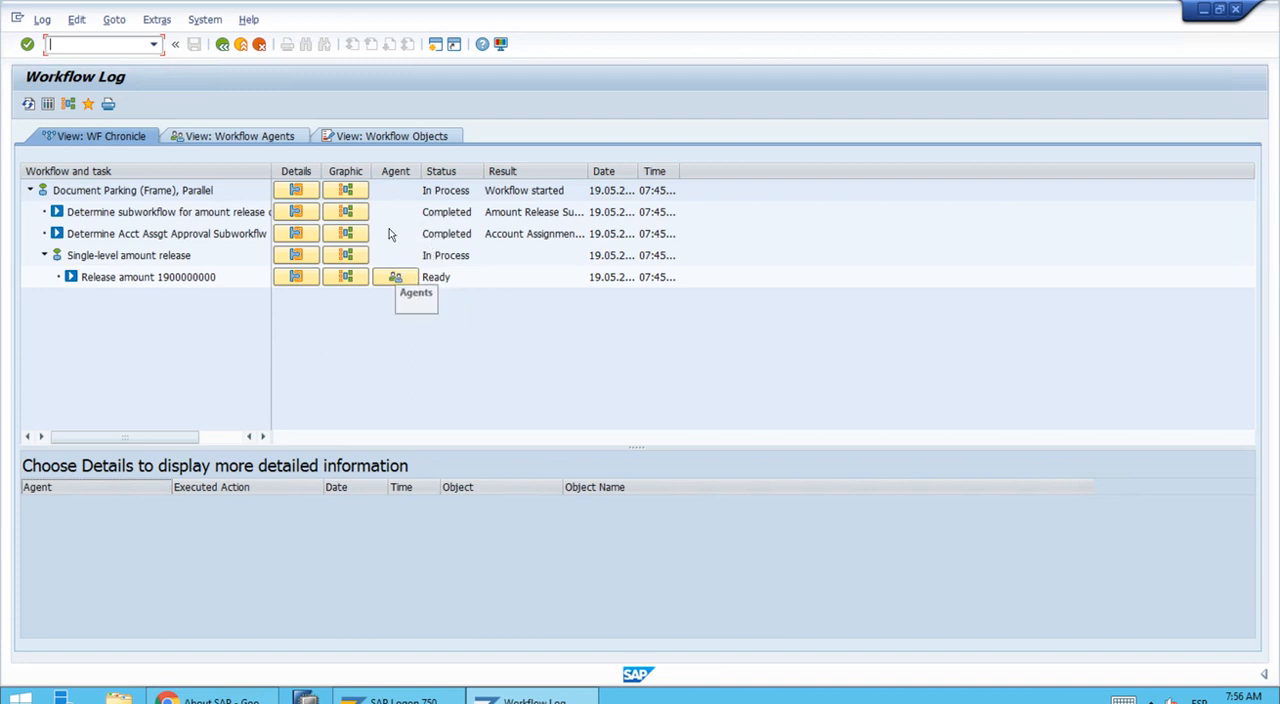
pyautogui.moveTo(394, 260)
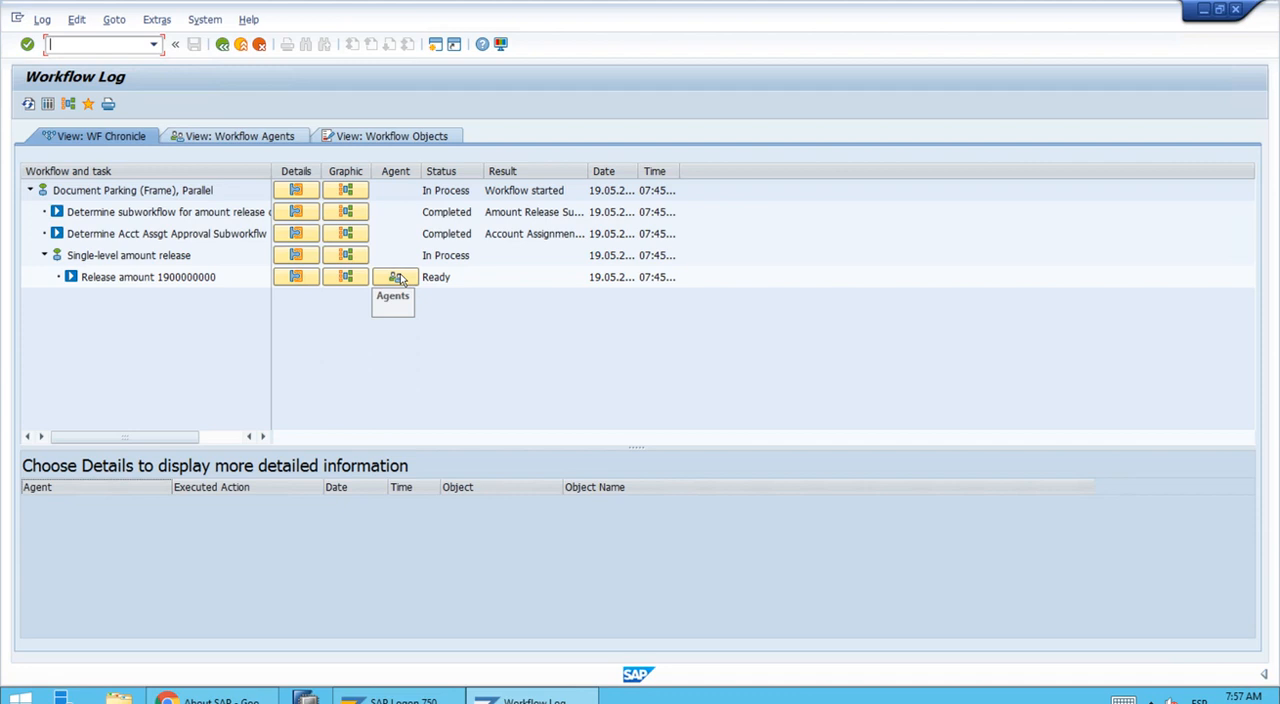
pyautogui.click(394, 276)
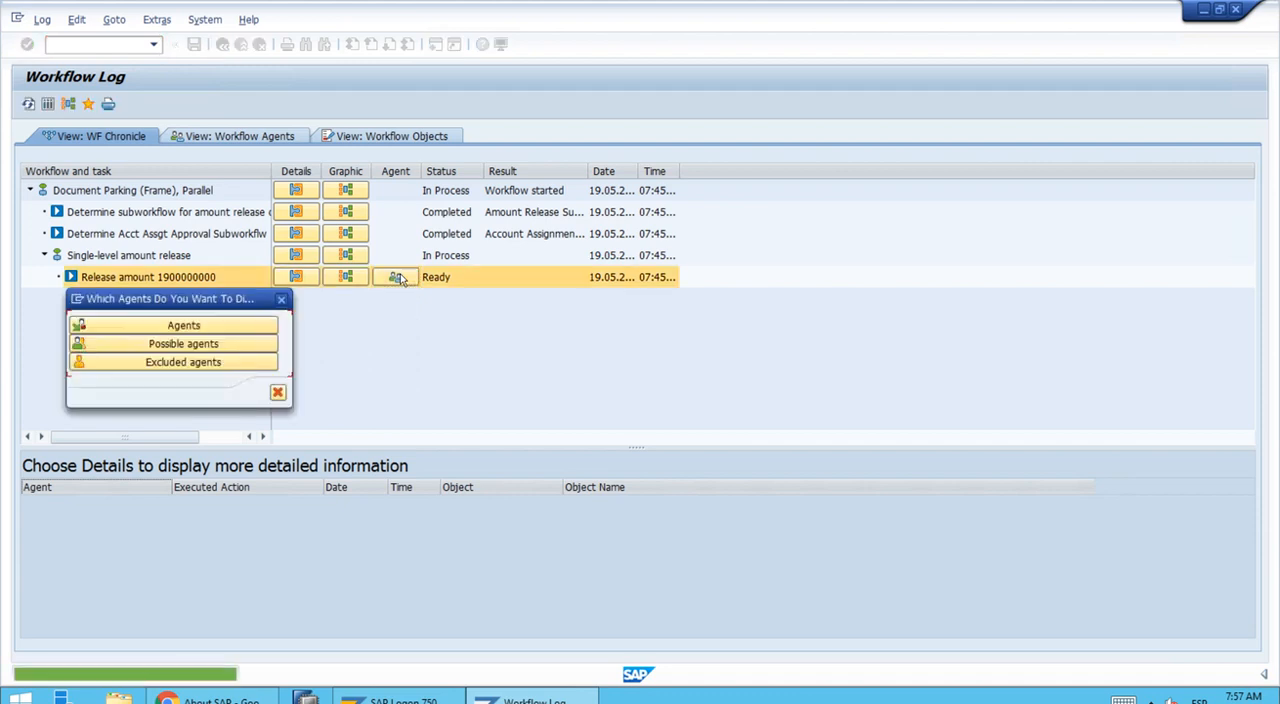
pyautogui.click(184, 324)
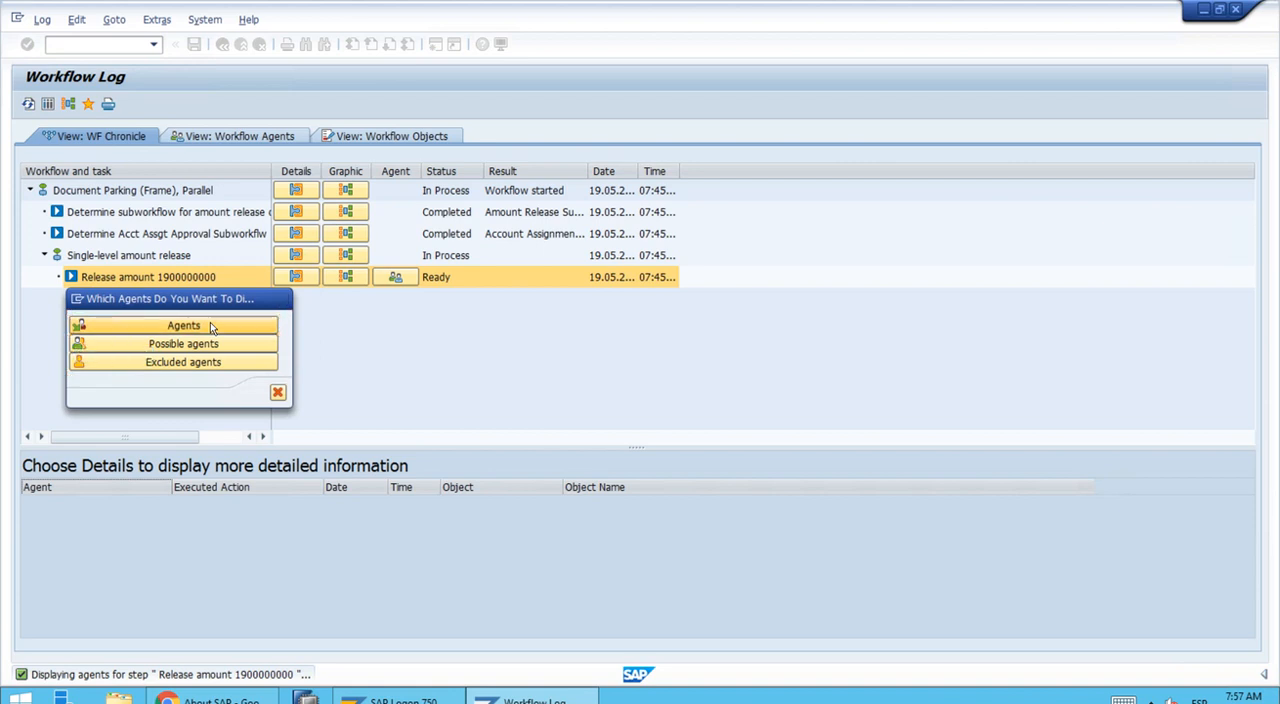
pyautogui.click(184, 324)
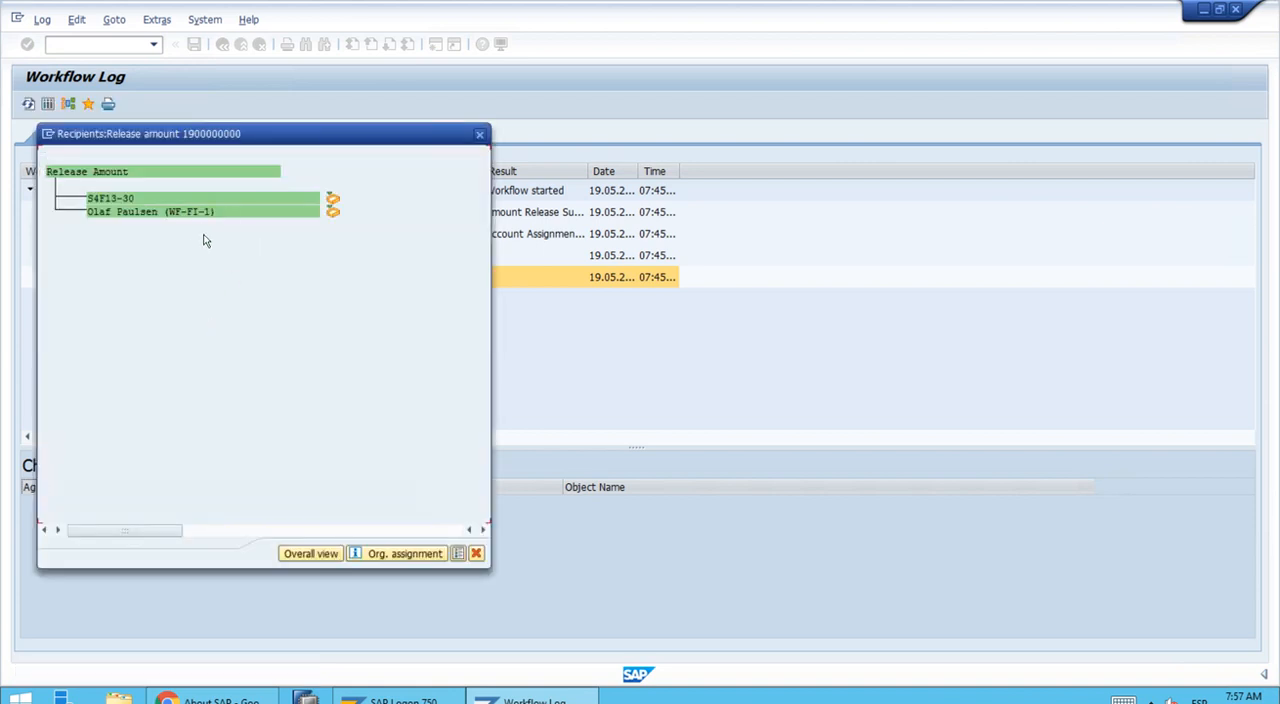
pyautogui.moveTo(240, 232)
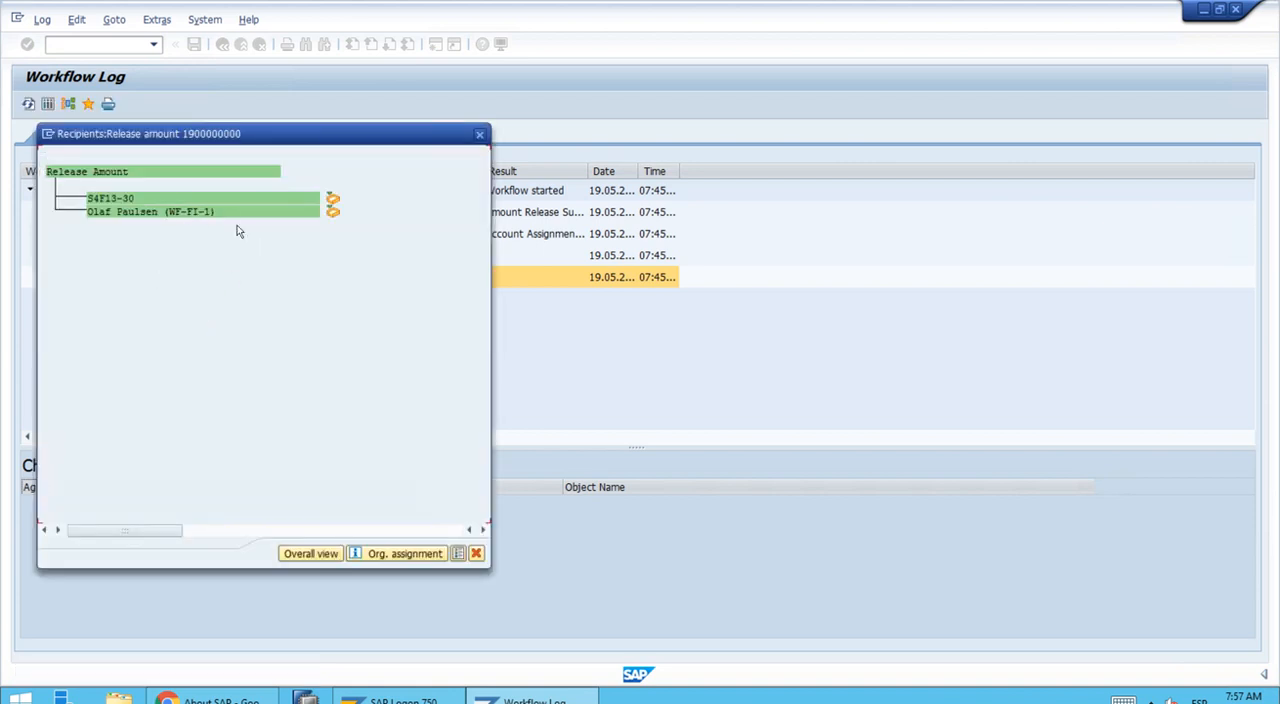
pyautogui.moveTo(256, 288)
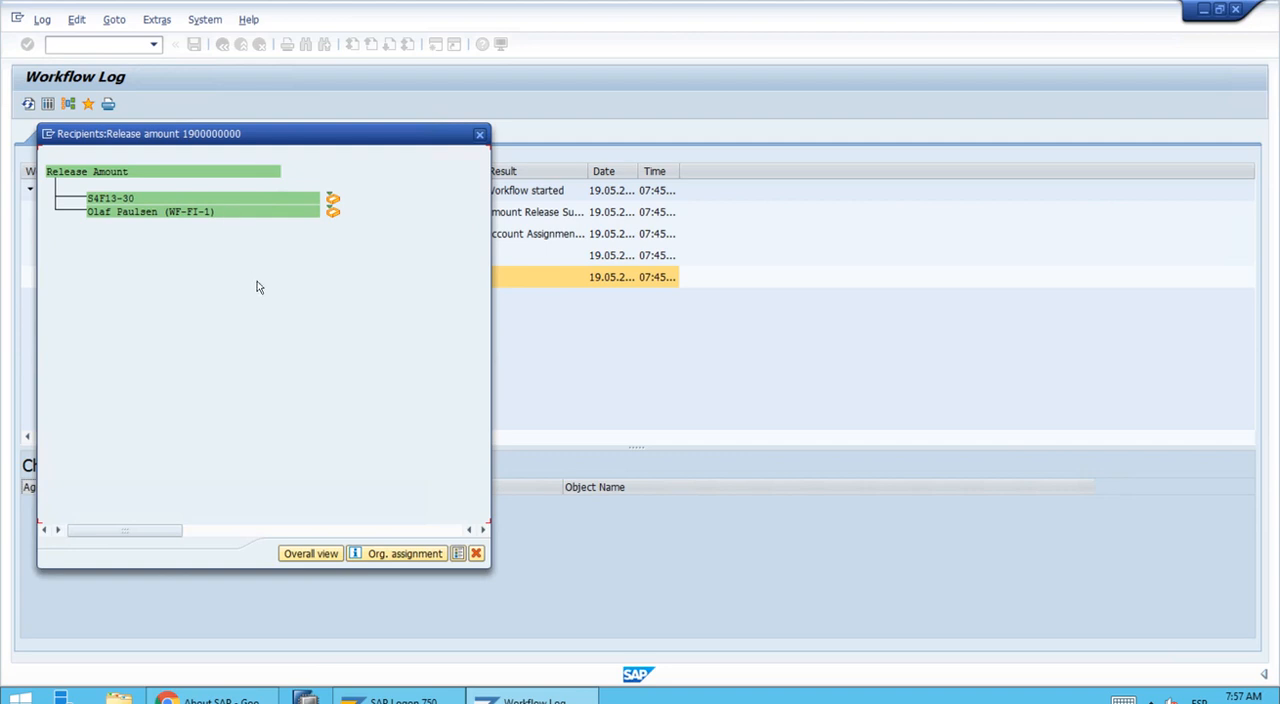
pyautogui.moveTo(222, 292)
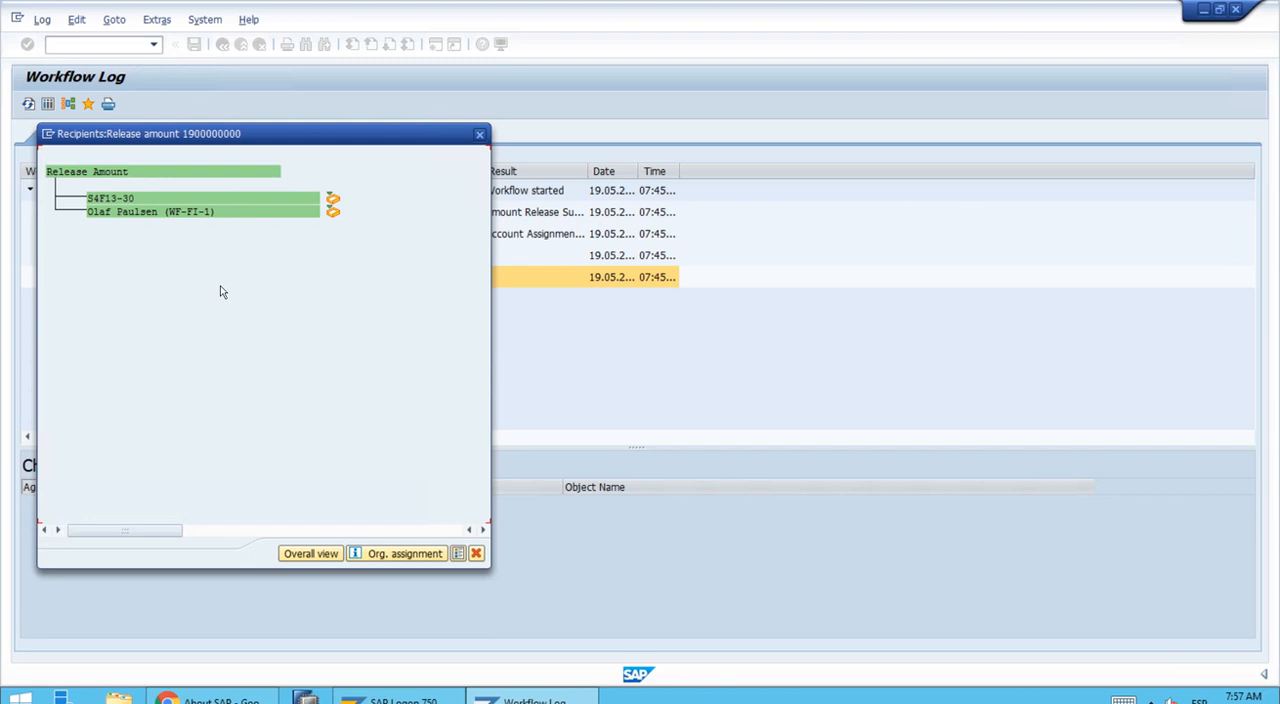
pyautogui.moveTo(120, 244)
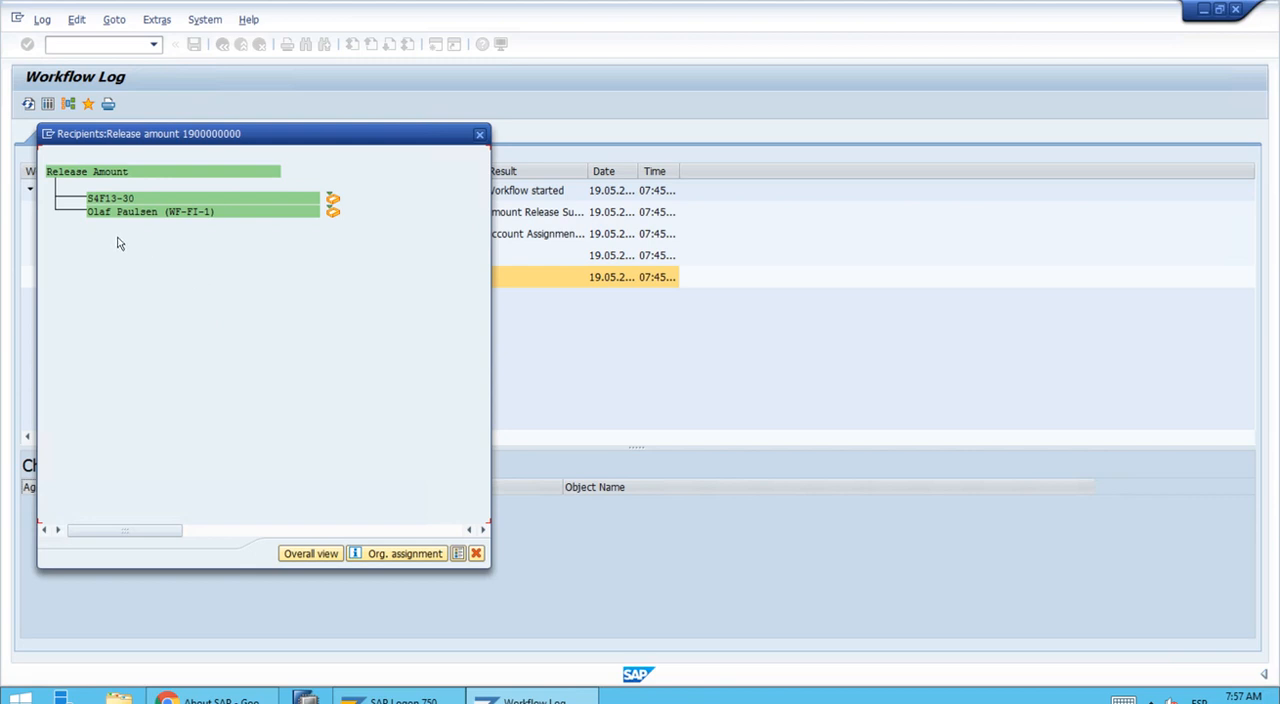
pyautogui.moveTo(200, 264)
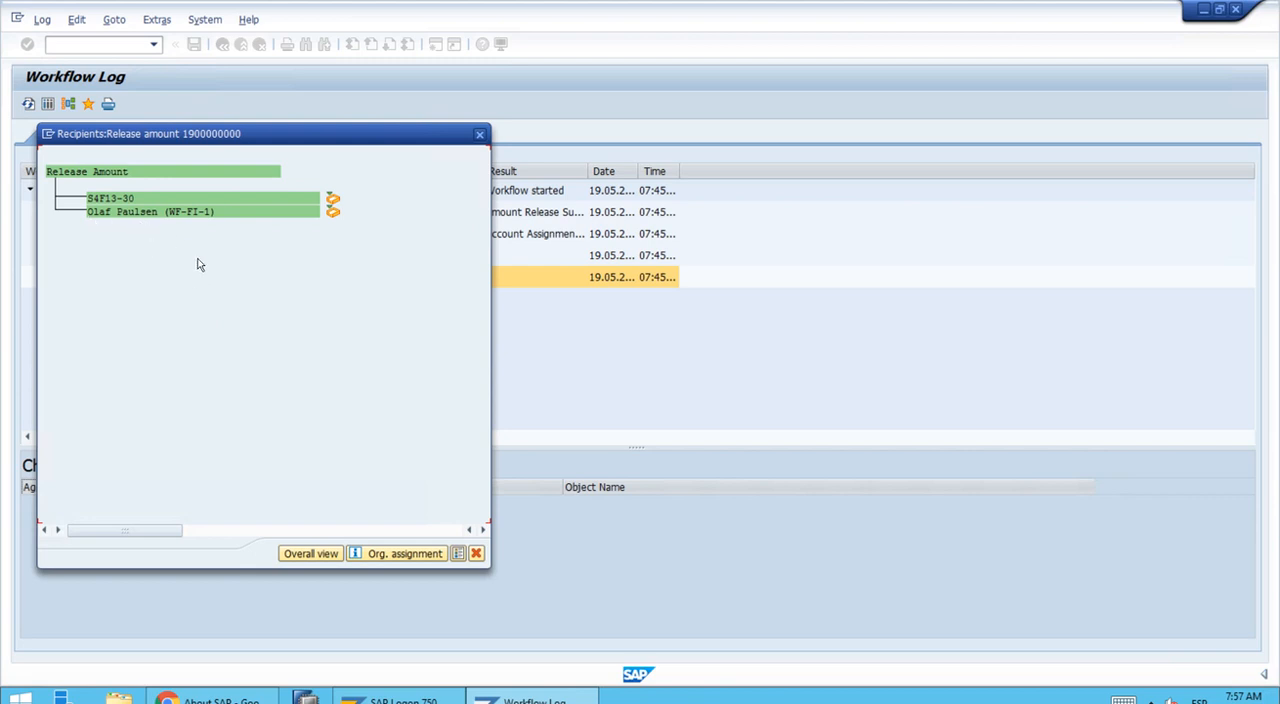
pyautogui.moveTo(258, 294)
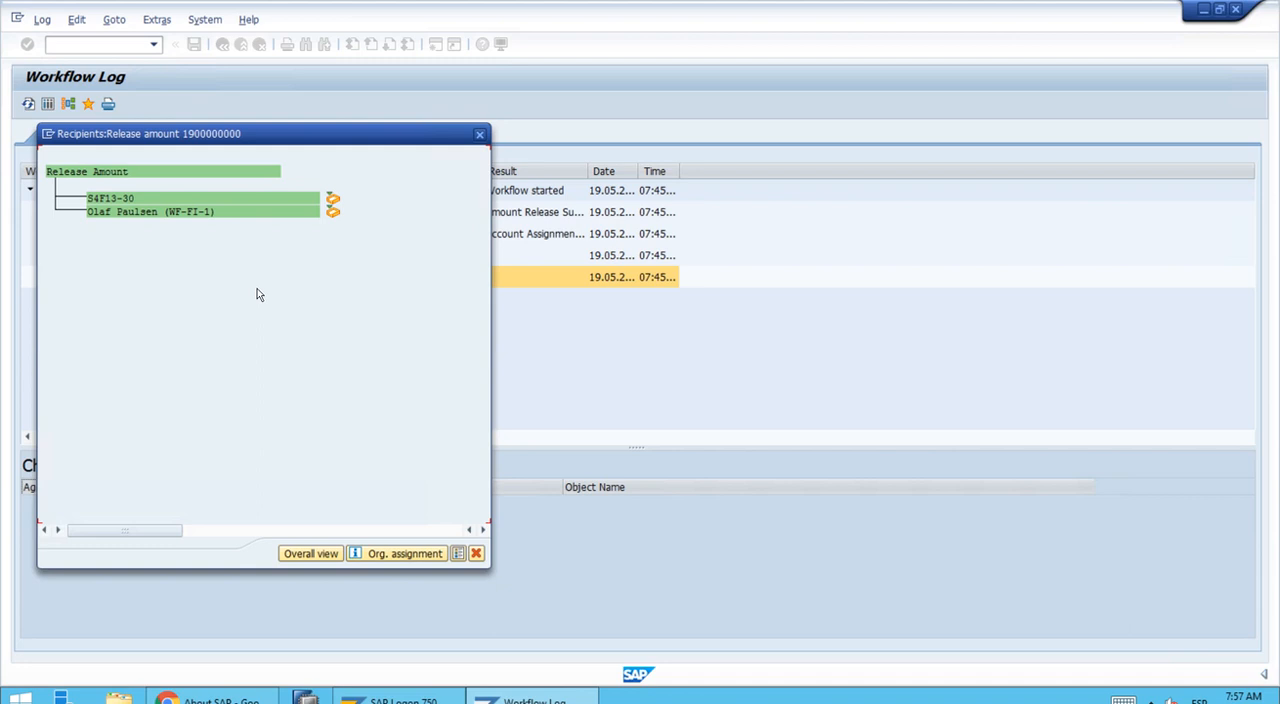
pyautogui.moveTo(298, 370)
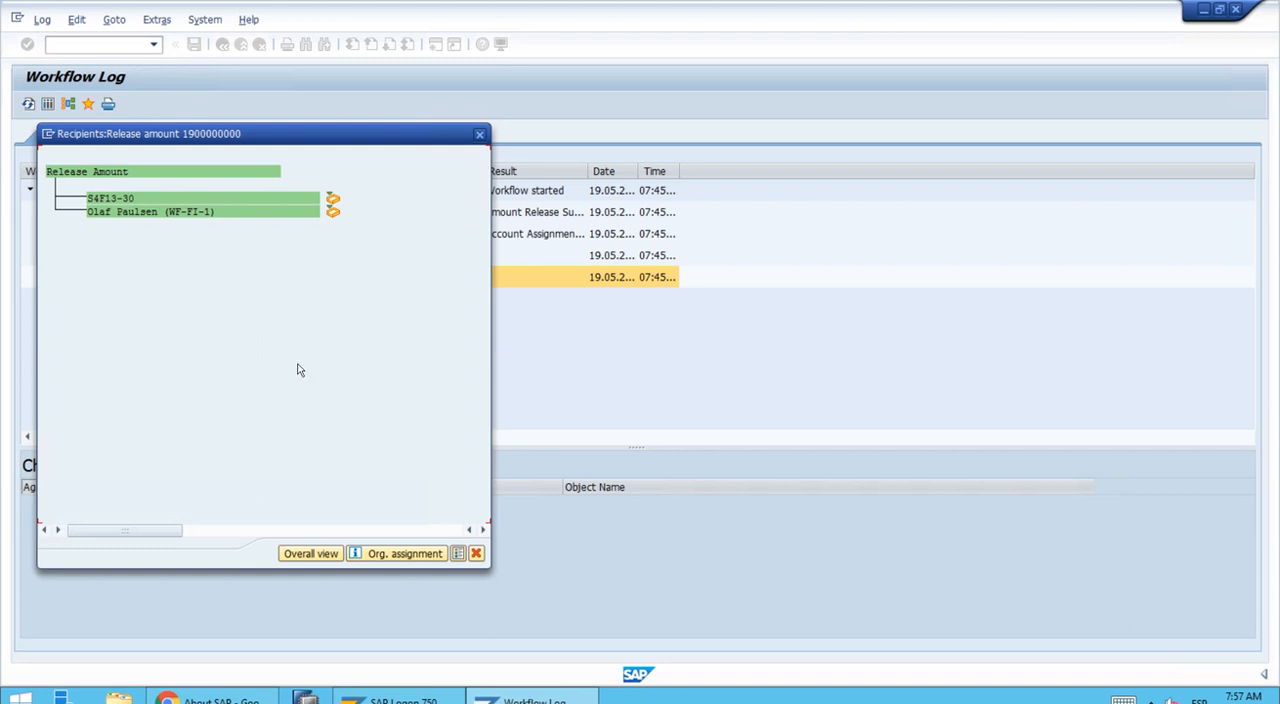
pyautogui.moveTo(344, 356)
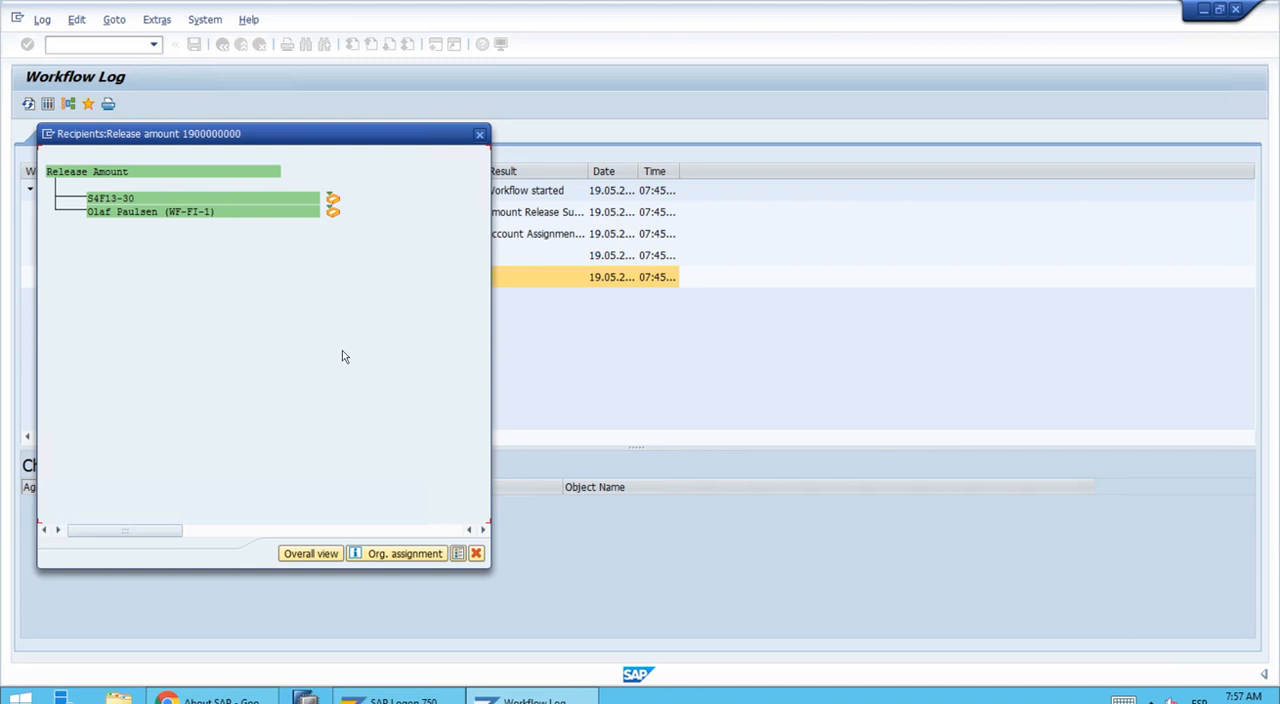
pyautogui.moveTo(476, 554)
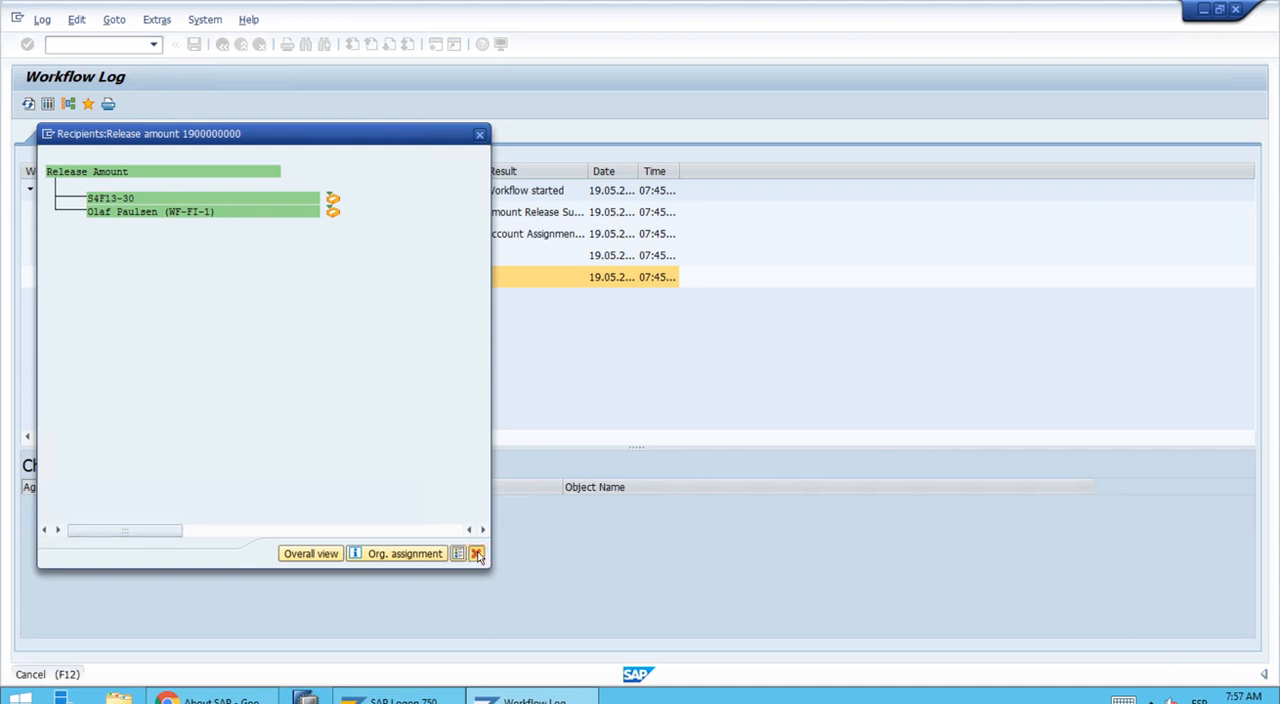
# - Close the recipients list and go back through the work item and Business Workplace to SAP Easy Access
pyautogui.click(476, 554)
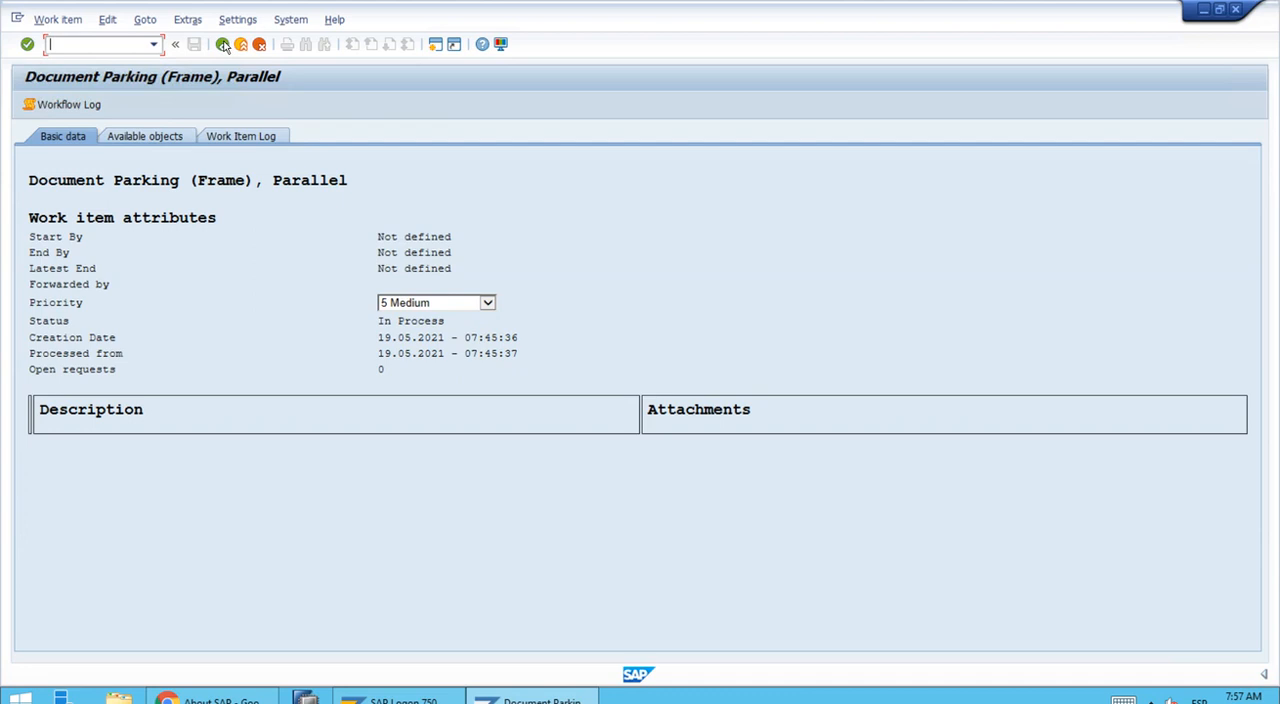
pyautogui.click(222, 44)
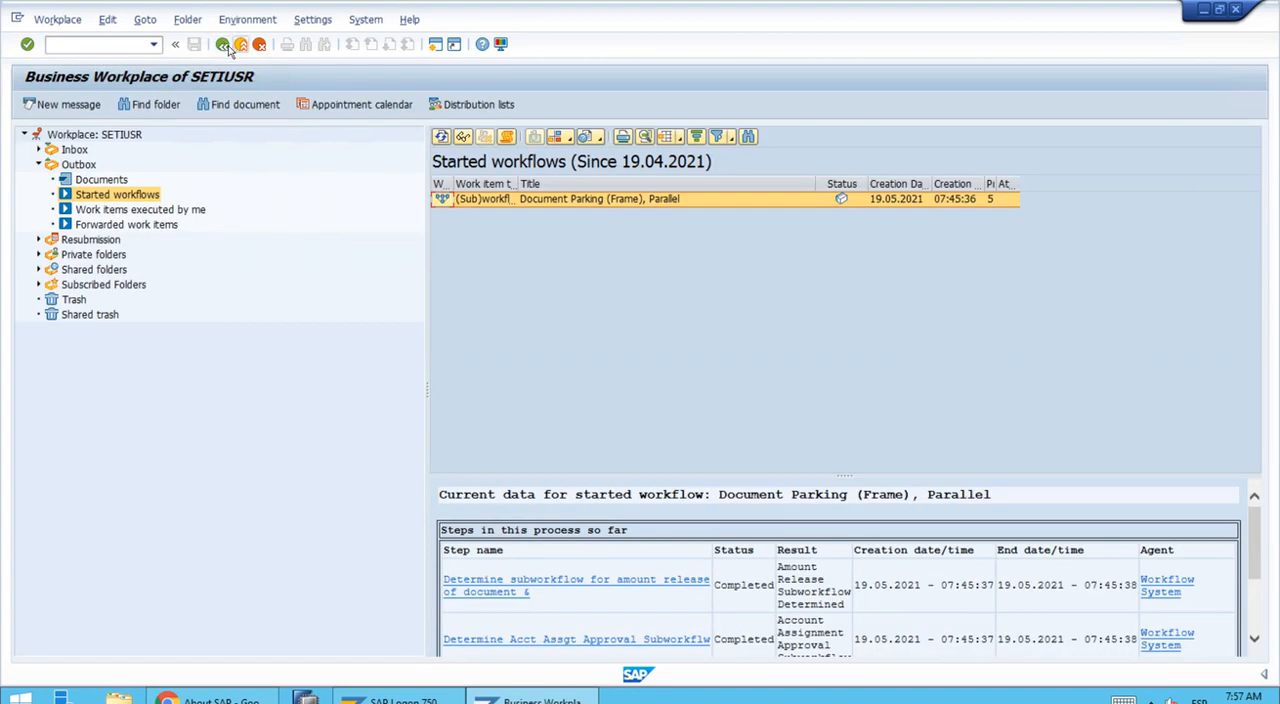
pyautogui.click(222, 44)
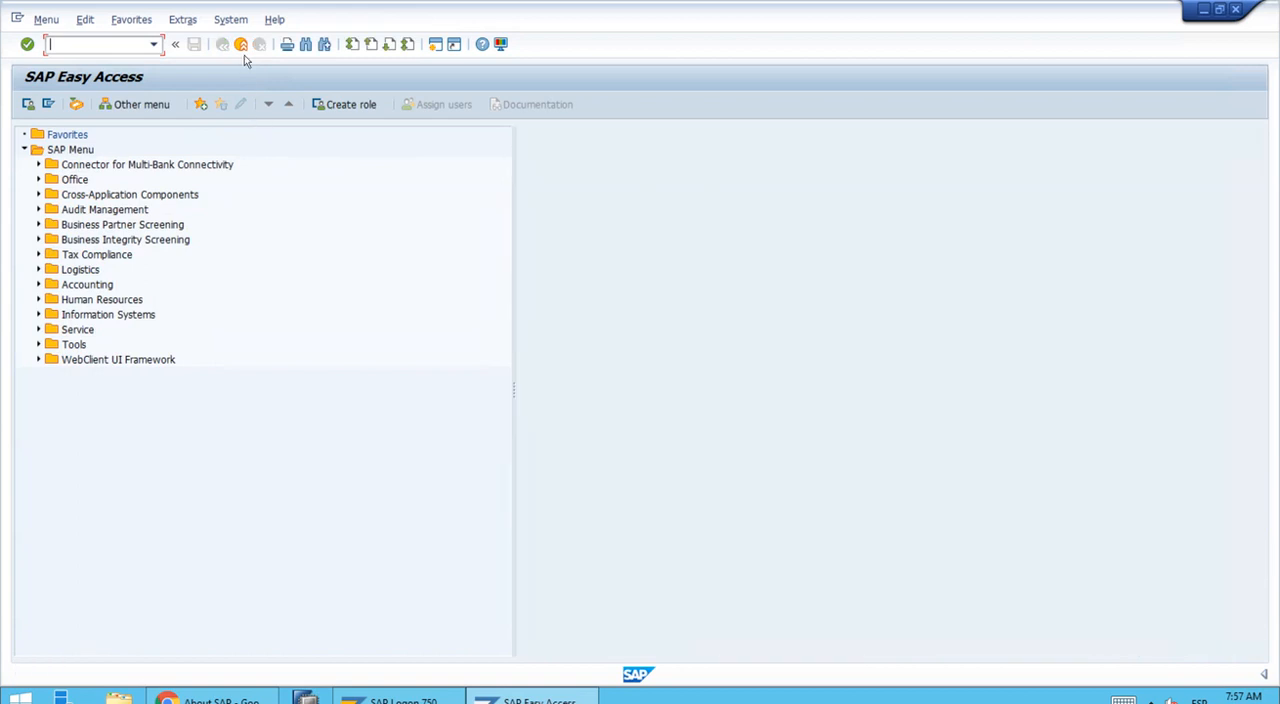
pyautogui.moveTo(240, 44)
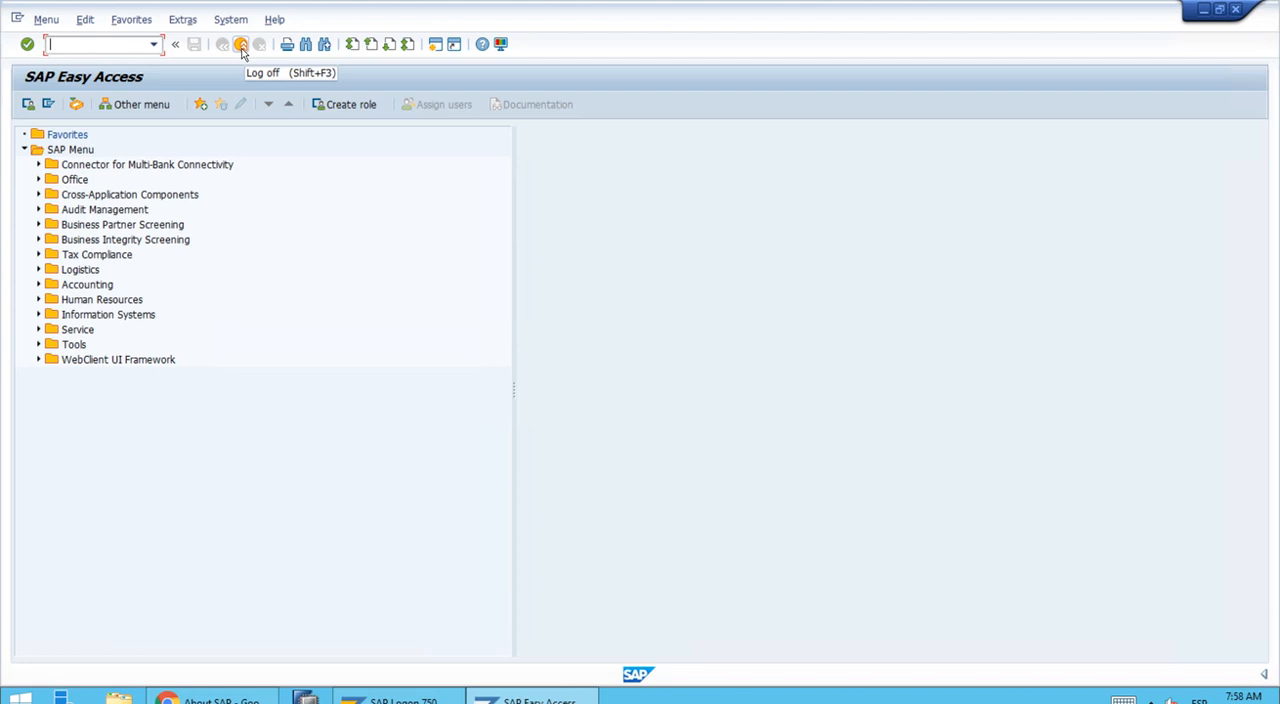
# - Log off from the SAP system, leaving the About SAP page in Chrome
pyautogui.click(240, 44)
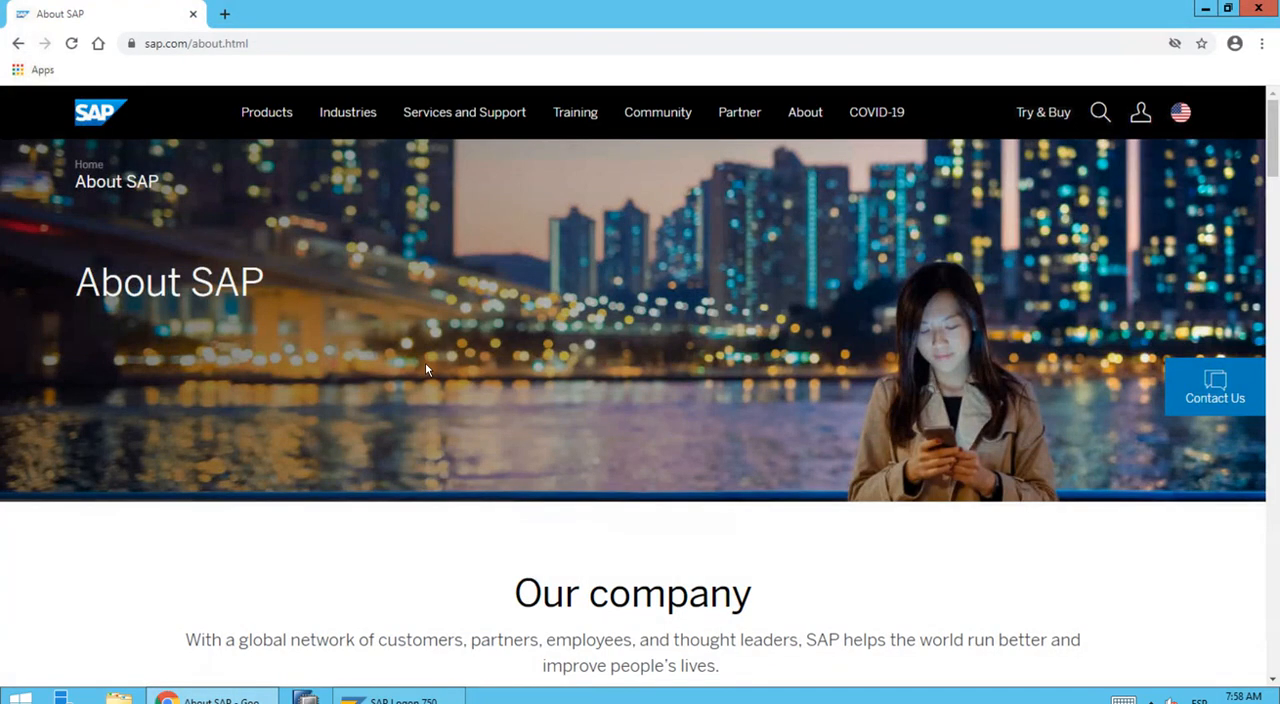
pyautogui.moveTo(100, 604)
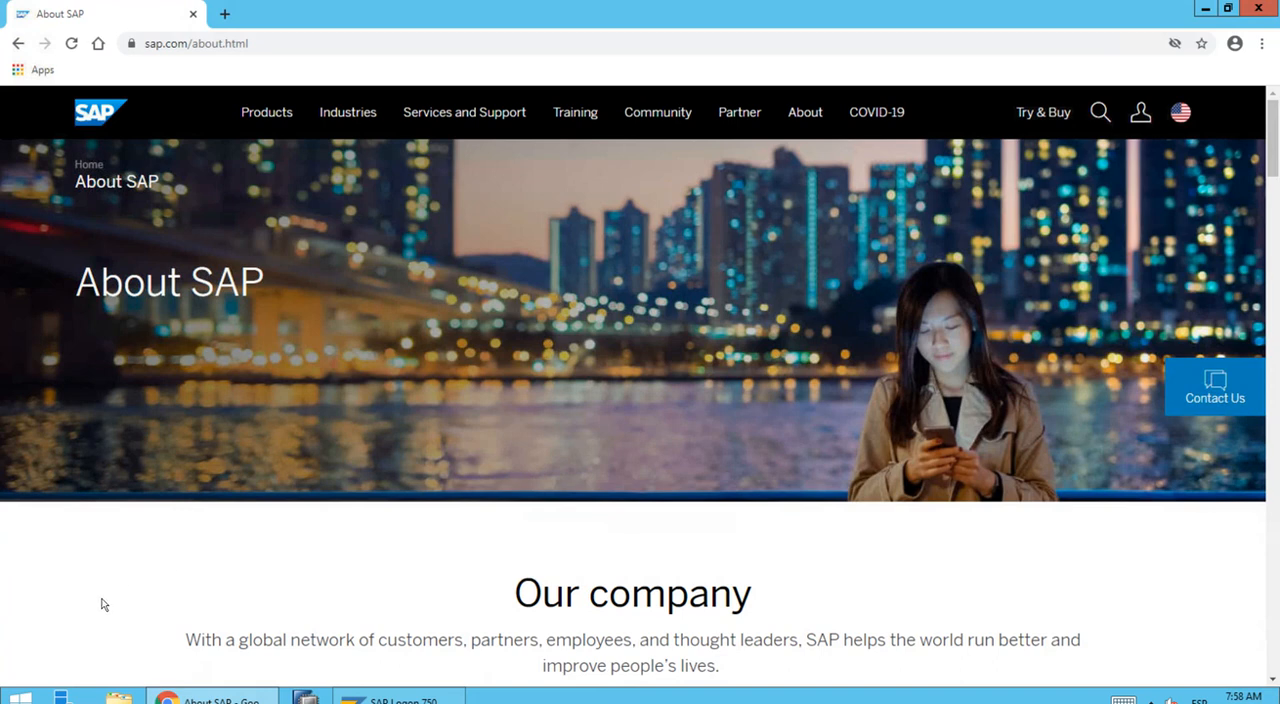
pyautogui.moveTo(64, 660)
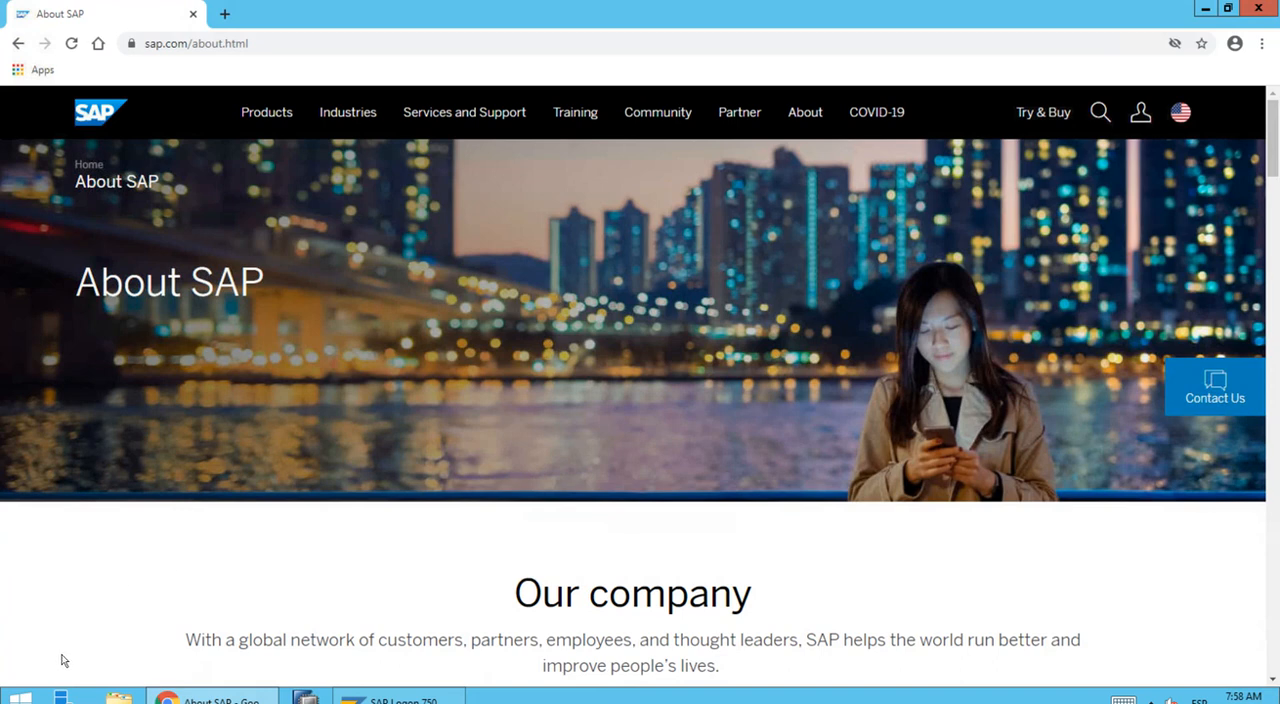